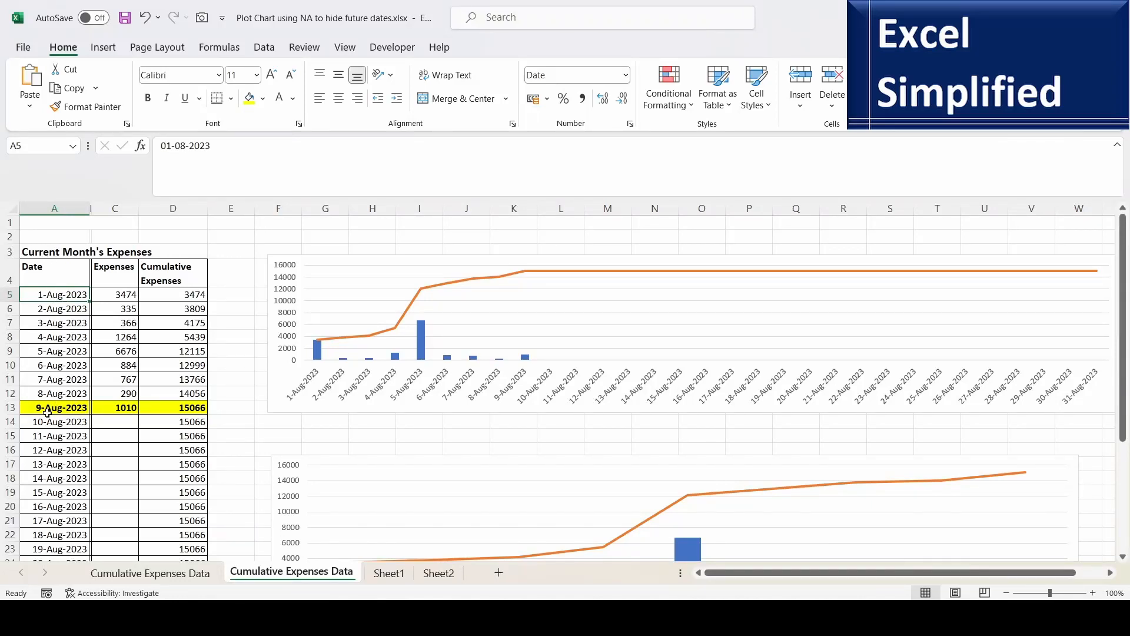
Inspect the cumulative expenses formula, the future-date totals, and the chart ending 9 August.
left_click(55, 408)
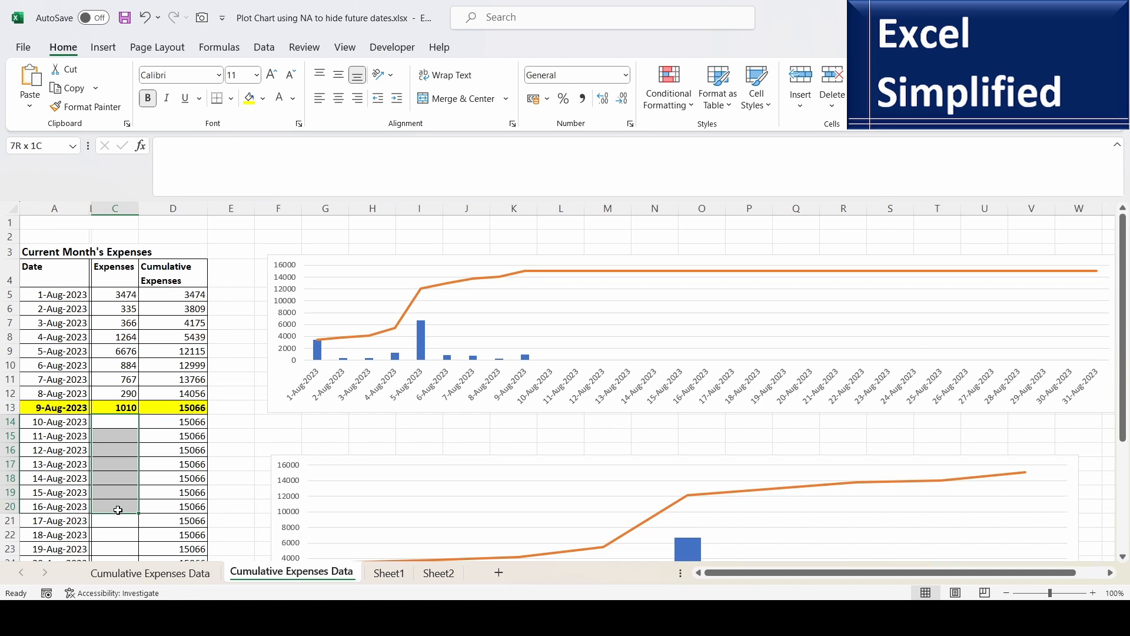
scroll("down", 3)
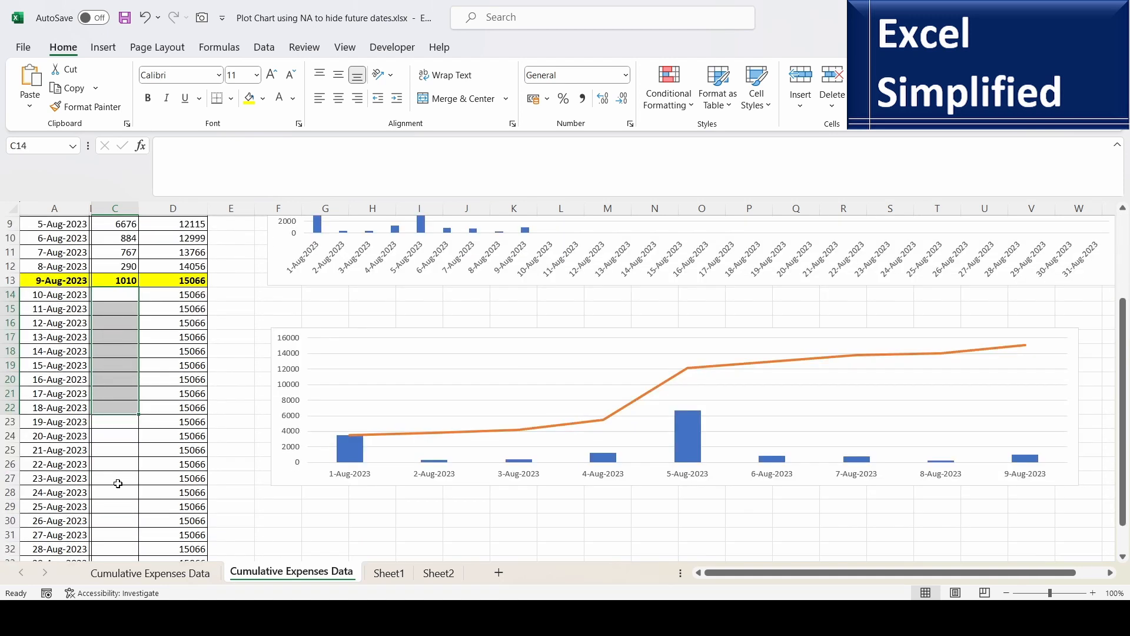
scroll("down", 3)
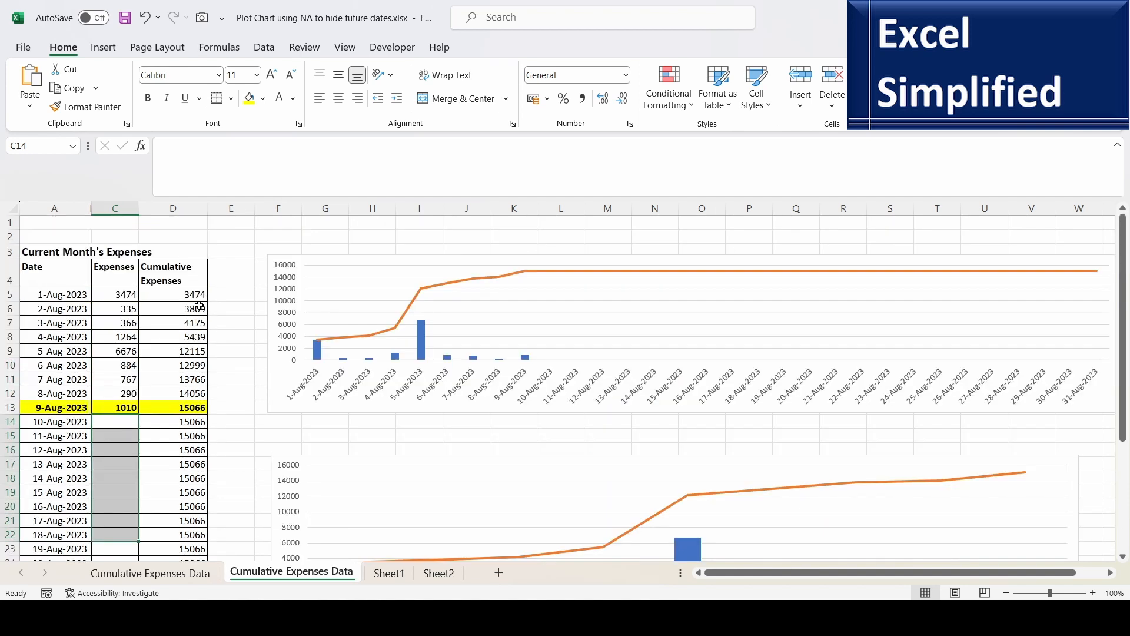
left_click(173, 308)
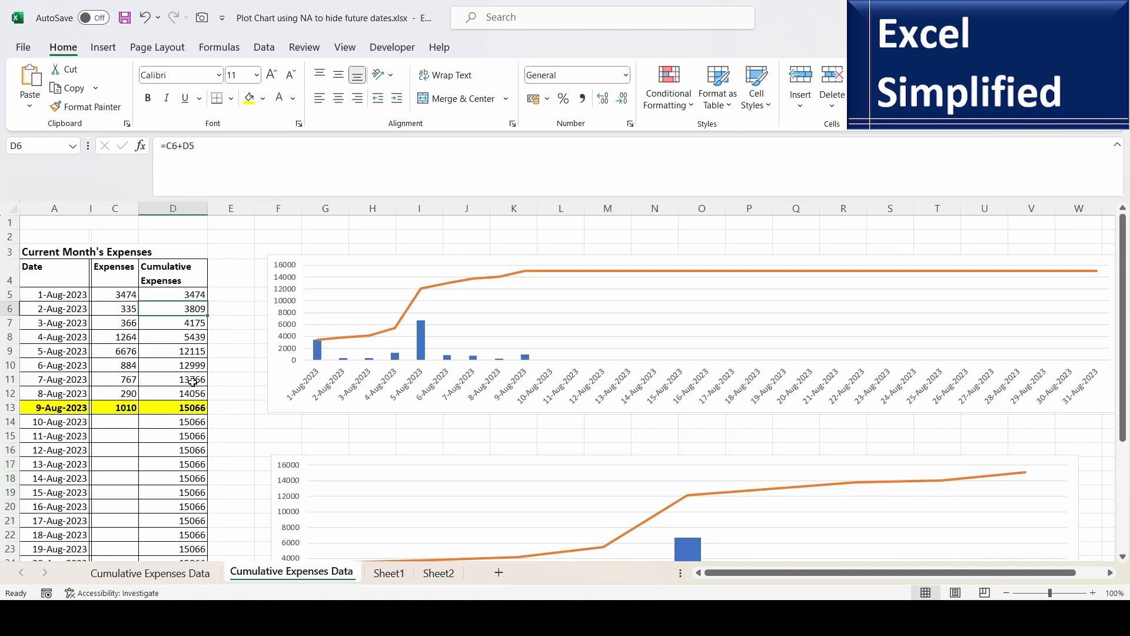
scroll("down", 3)
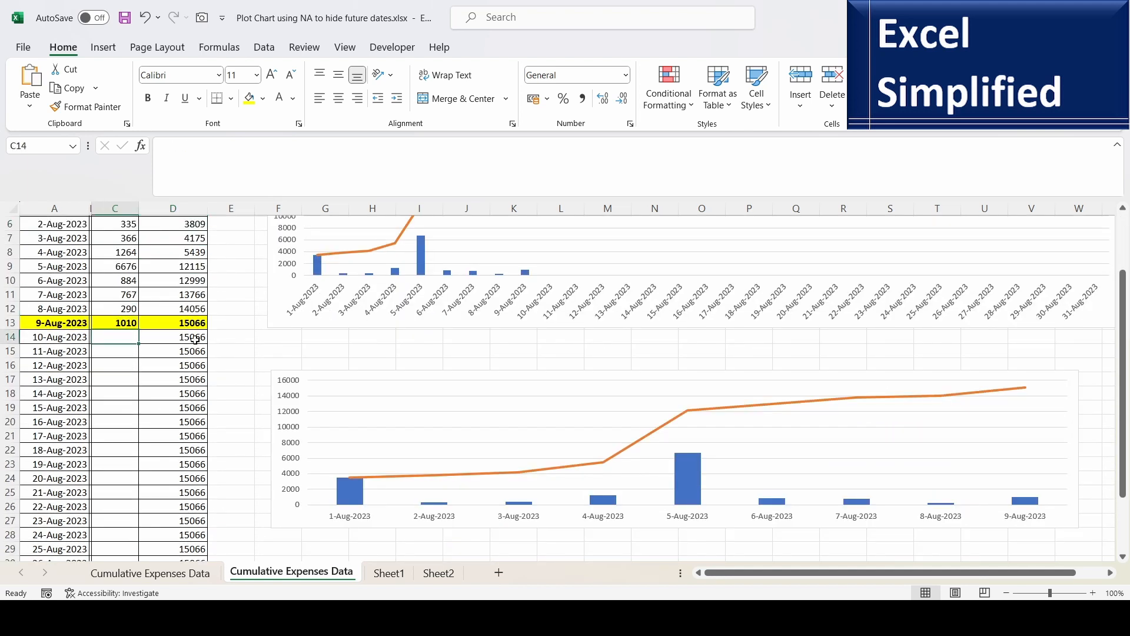
left_click_drag(172, 337, 172, 562)
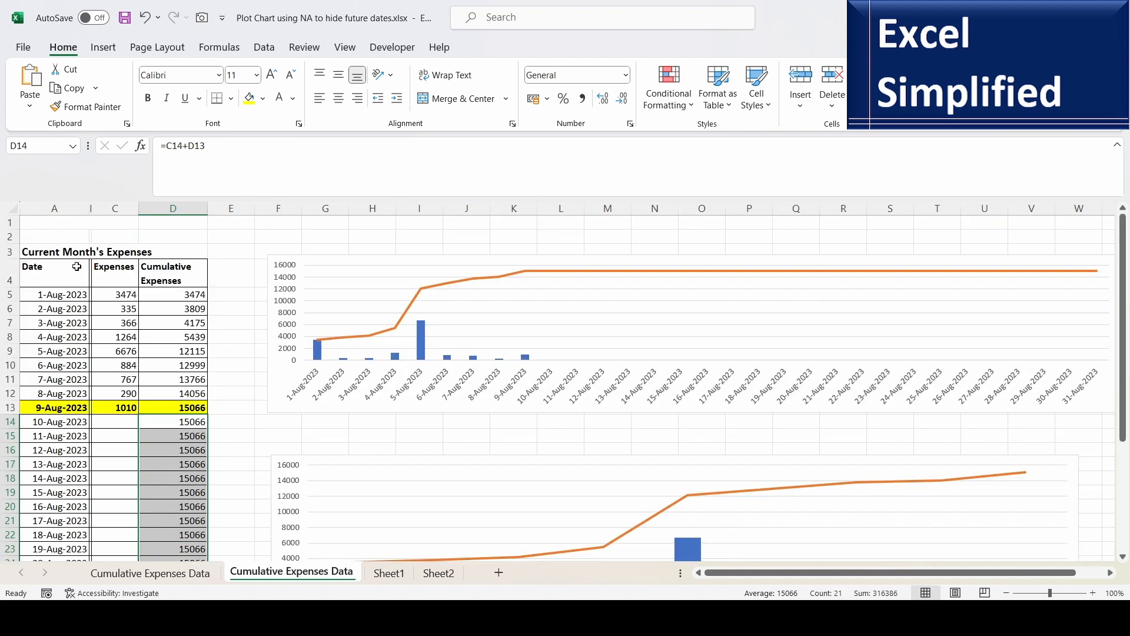
mouse_move(493, 259)
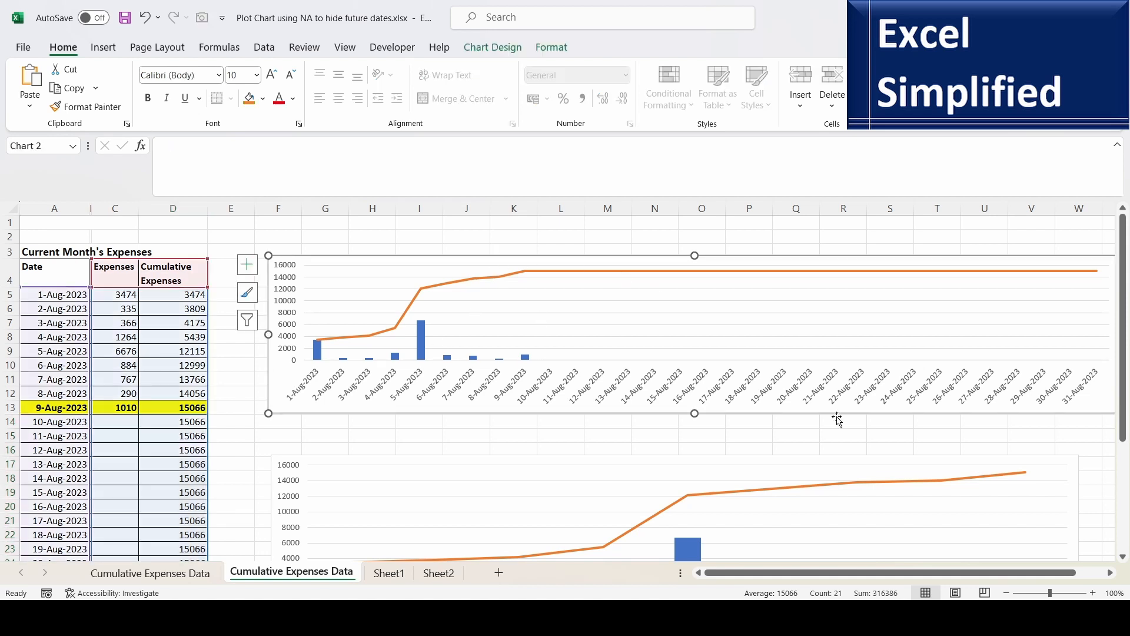
mouse_move(526, 360)
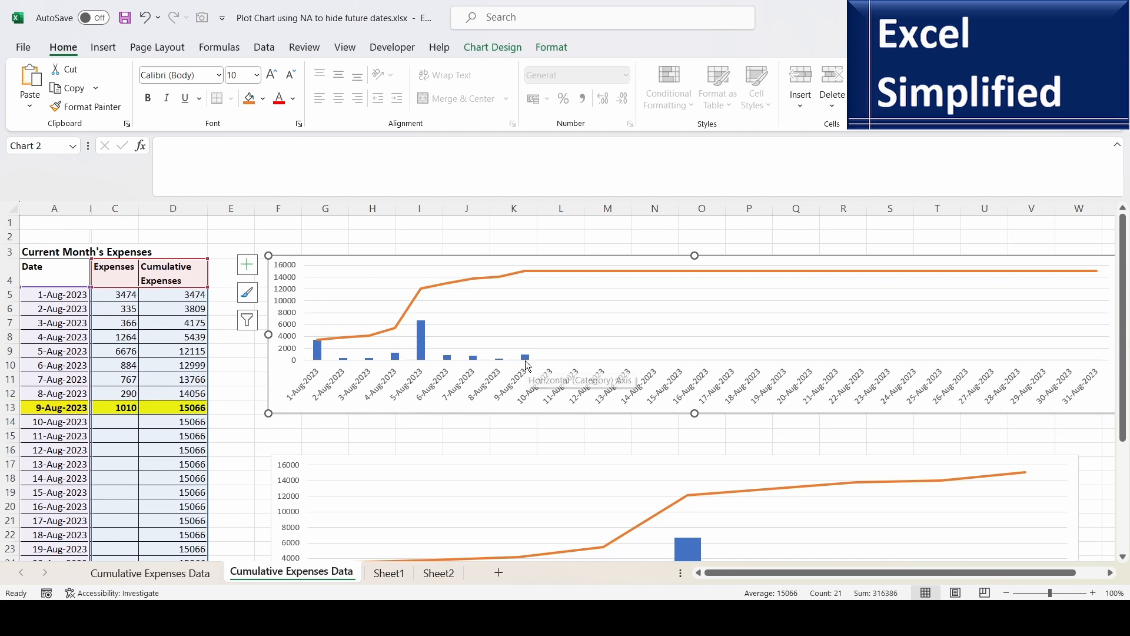
mouse_move(344, 321)
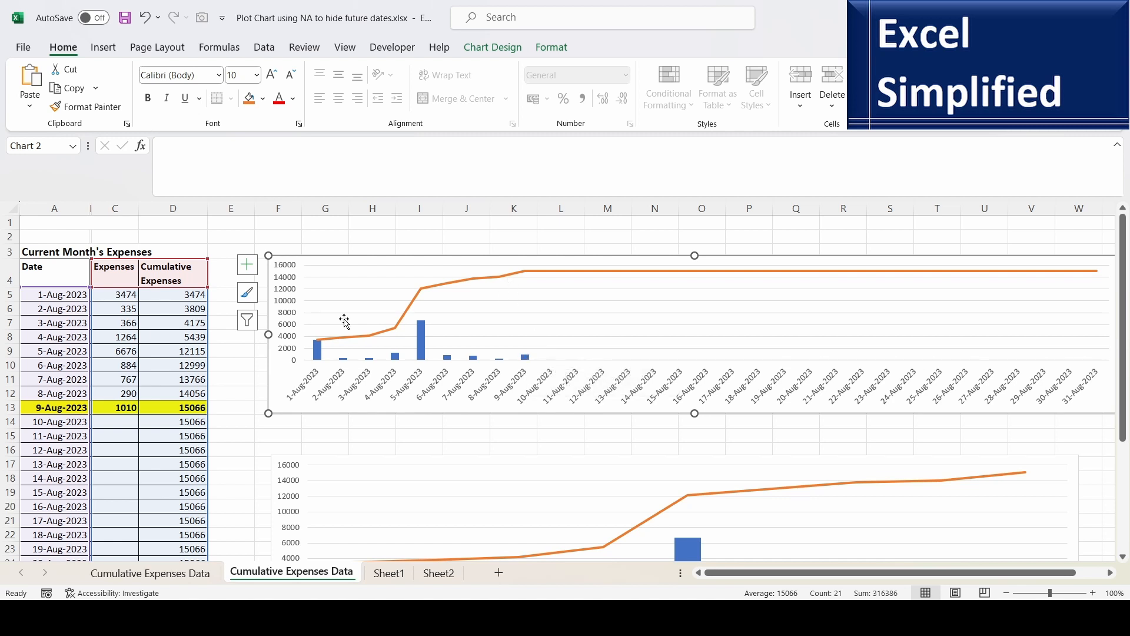
mouse_move(1072, 302)
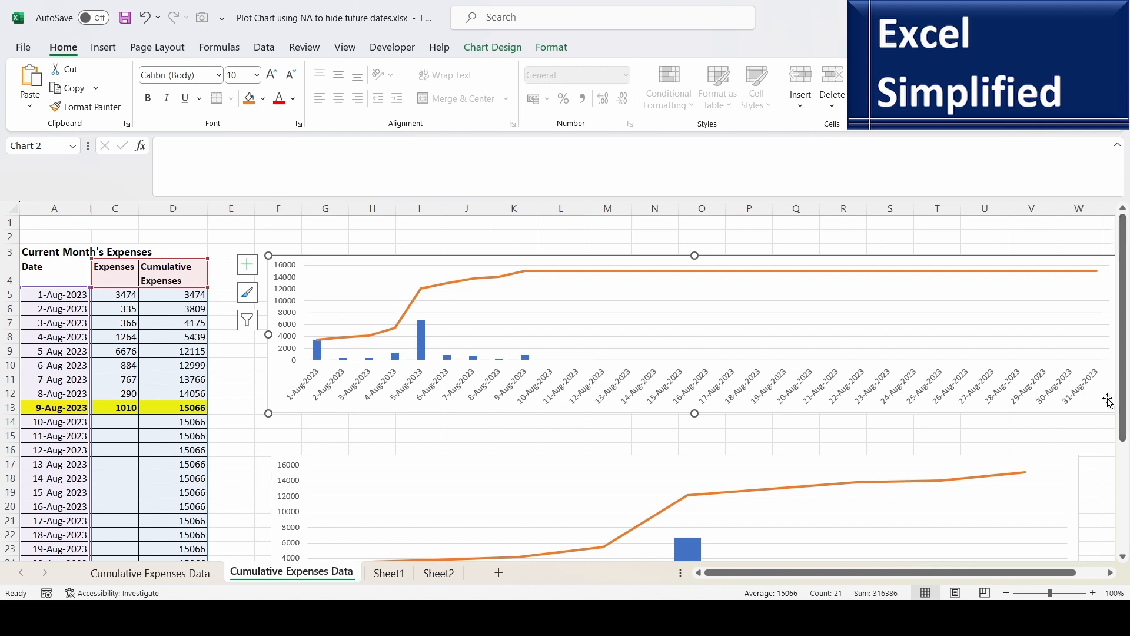
mouse_move(604, 412)
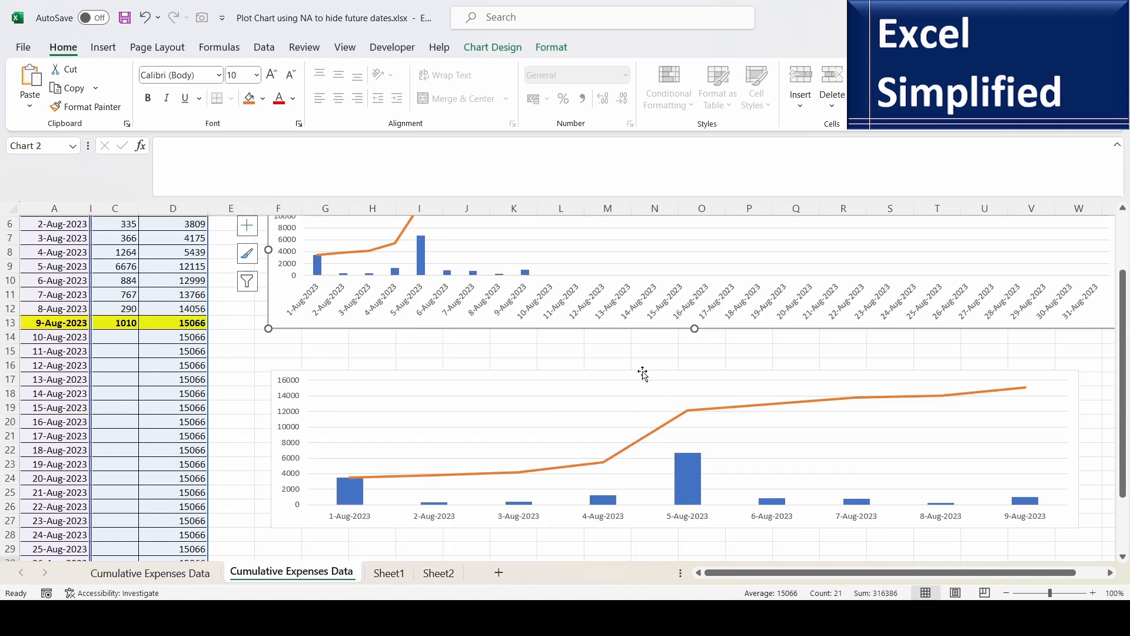
left_click(642, 454)
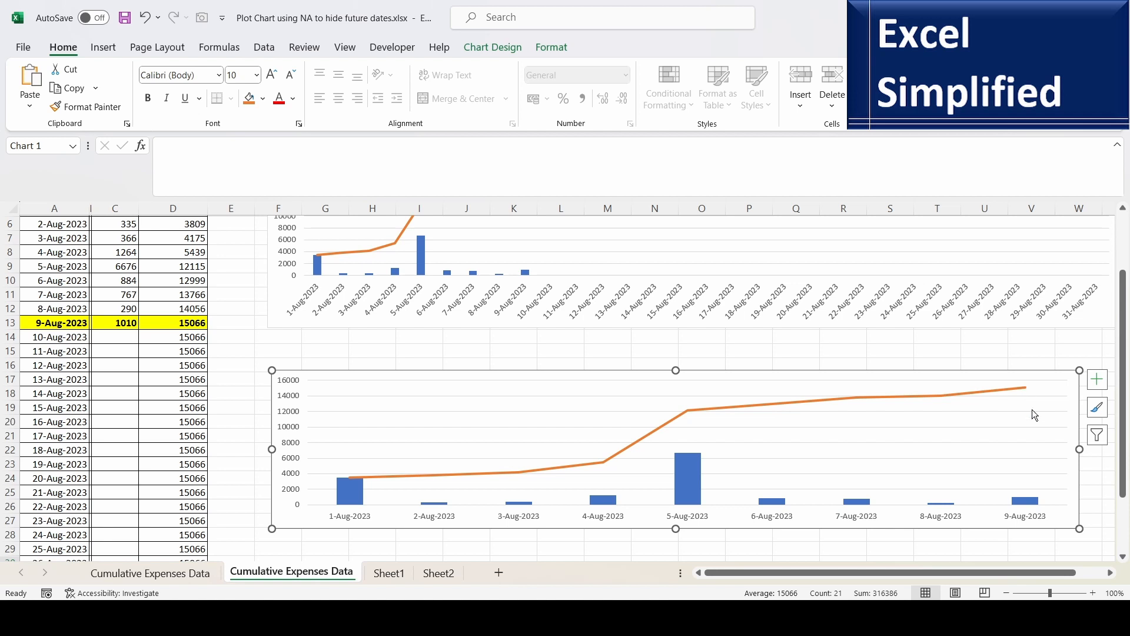
mouse_move(1034, 513)
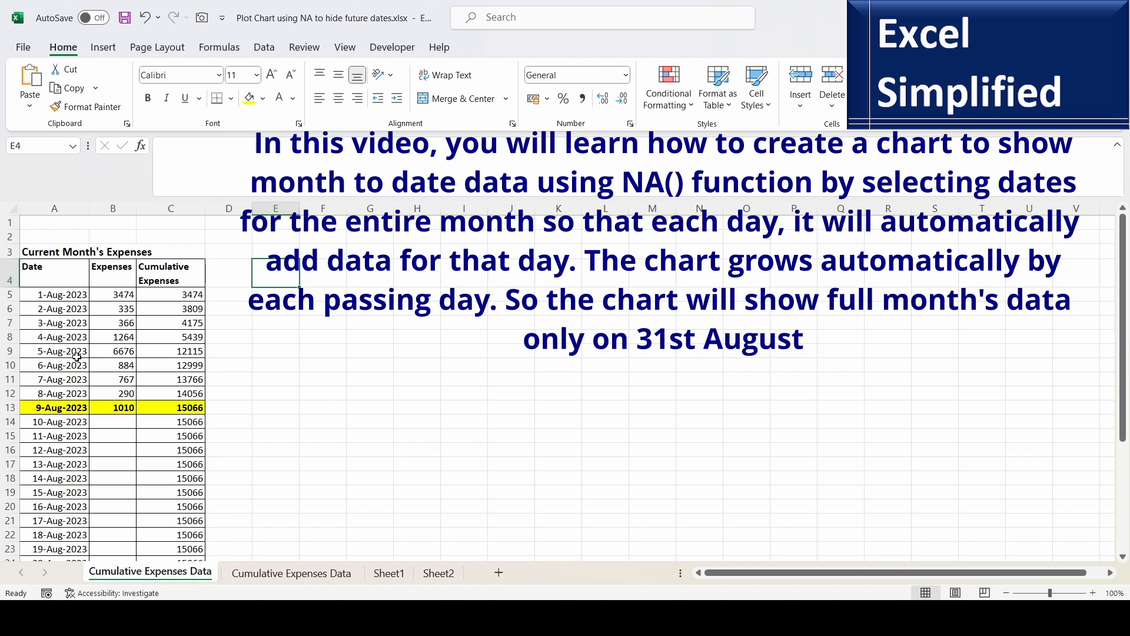
Insert a blank 2-D clustered column chart from the first date cell.
left_click(54, 294)
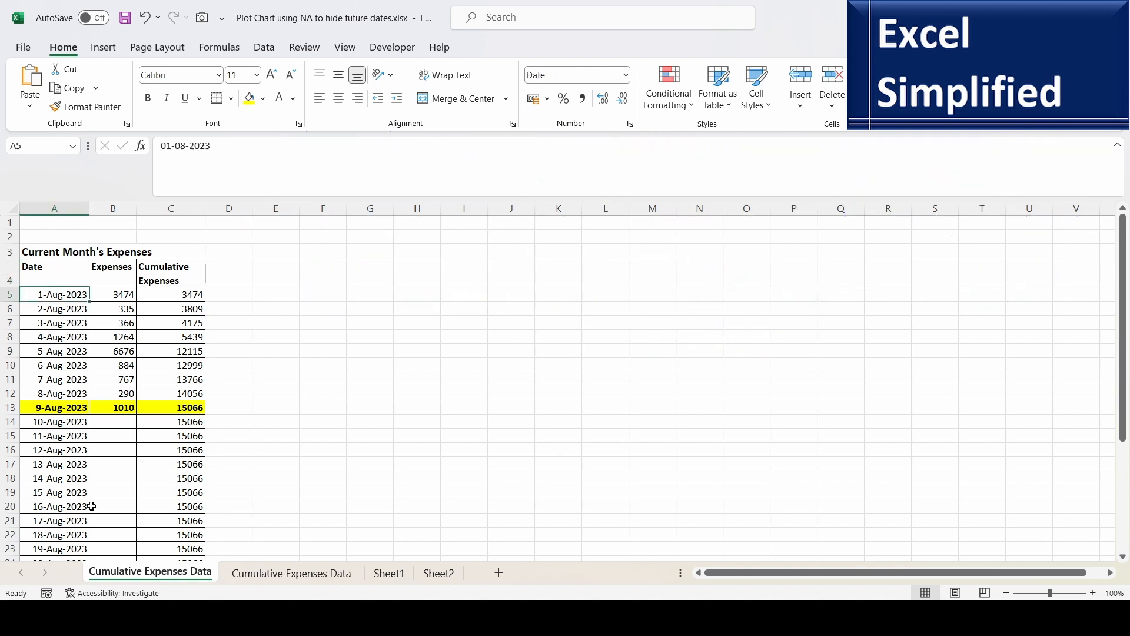
mouse_move(320, 277)
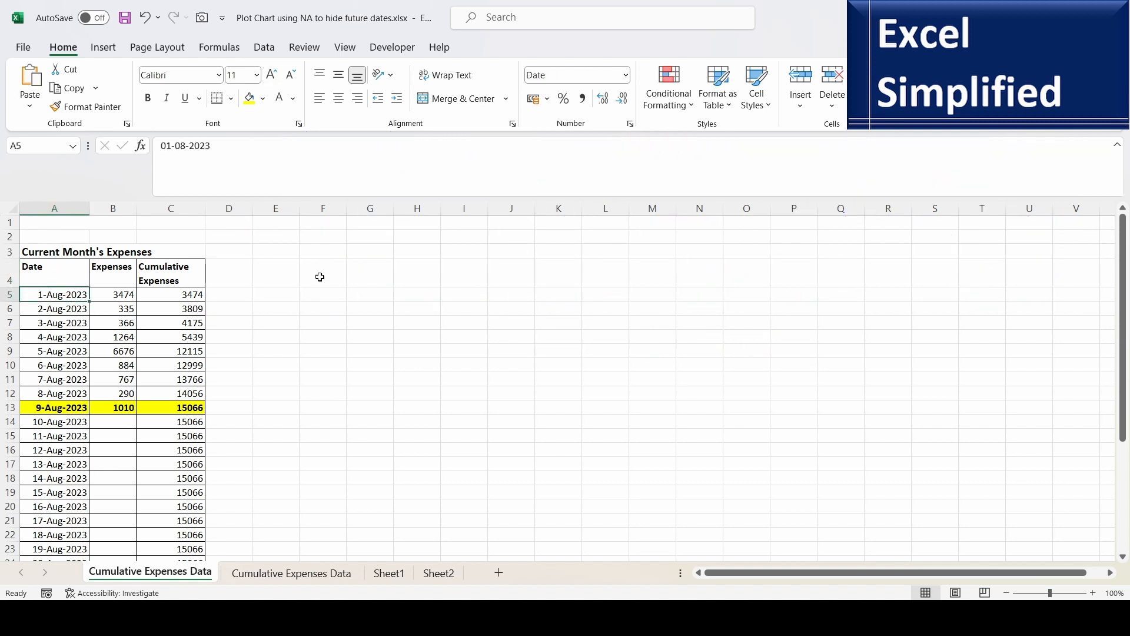
left_click(552, 70)
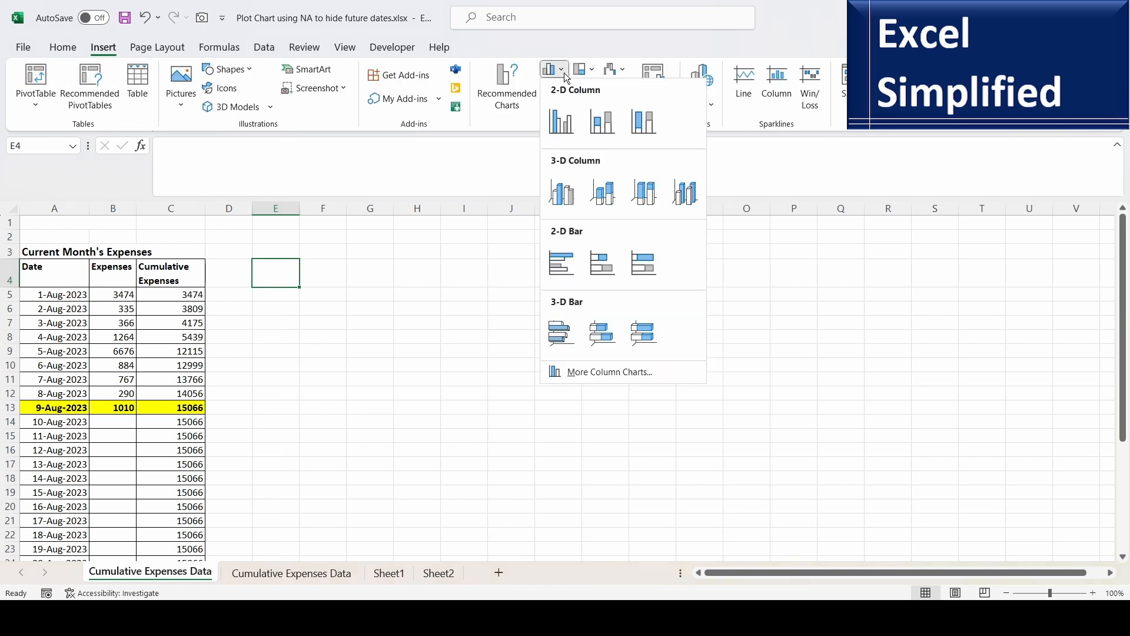
left_click(561, 120)
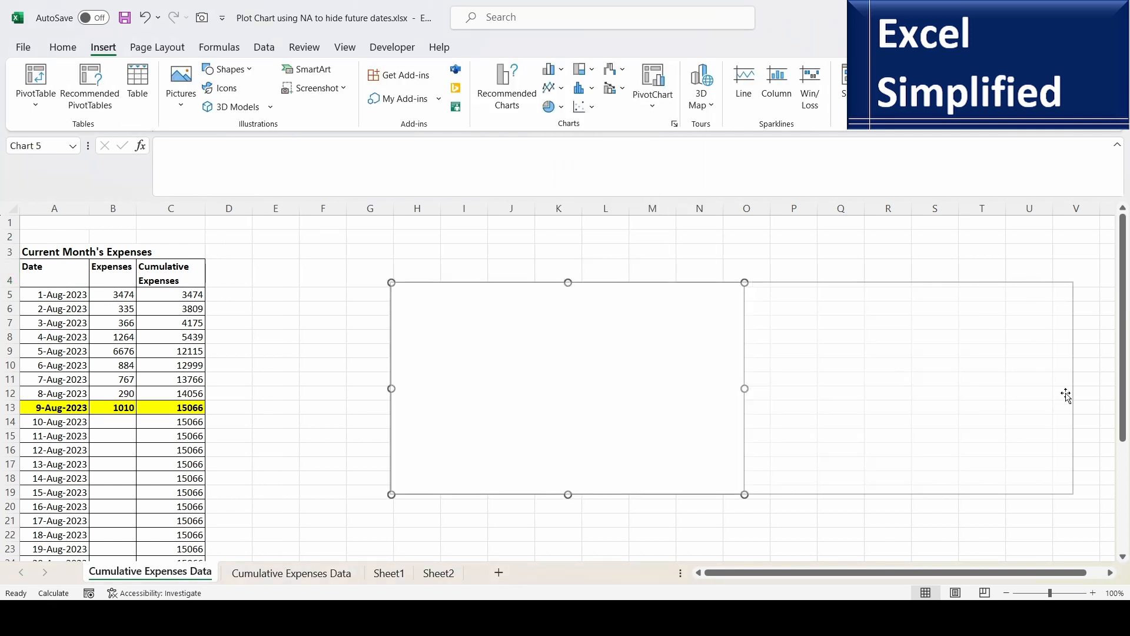
right_click(567, 388)
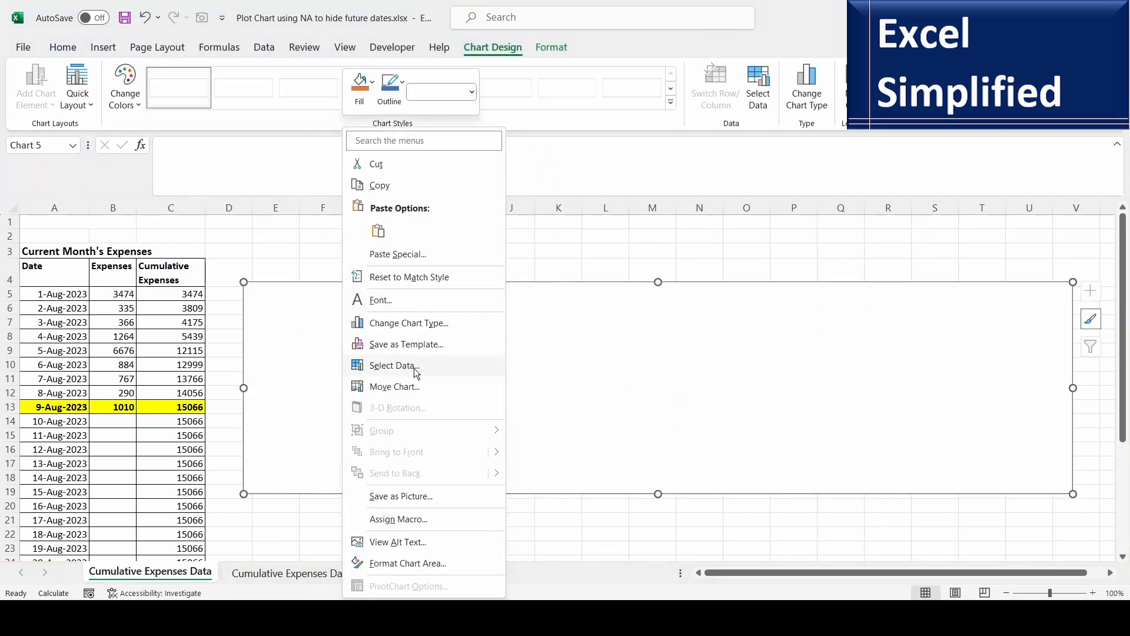
Add the Expenses series (name B4, values B5:B35) and set axis labels to A5:A35.
left_click(394, 365)
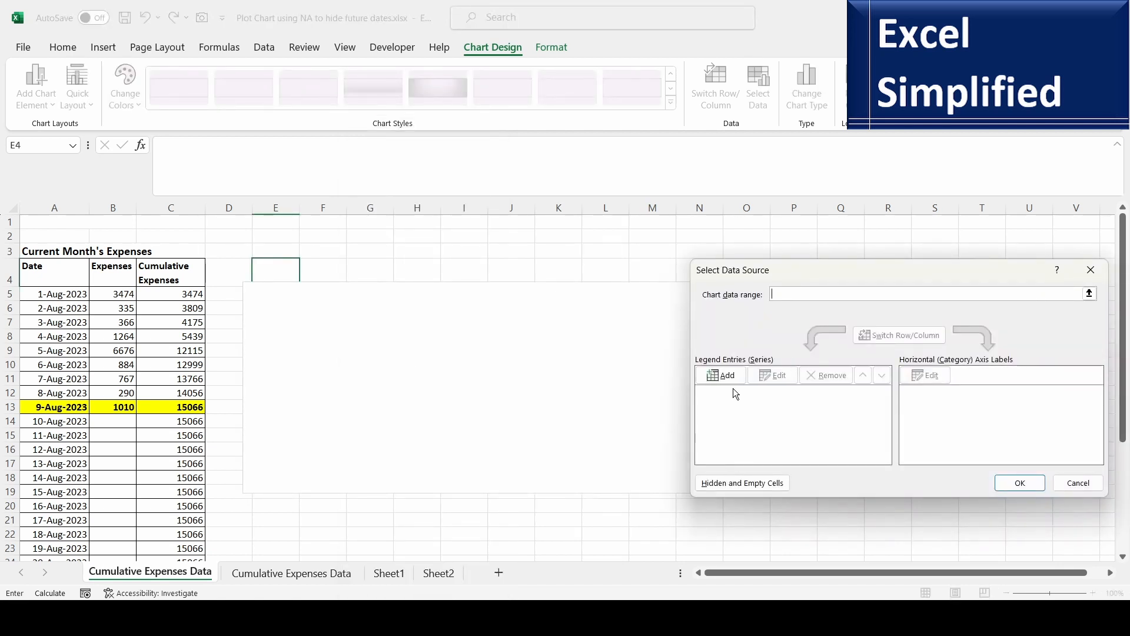
left_click(722, 375)
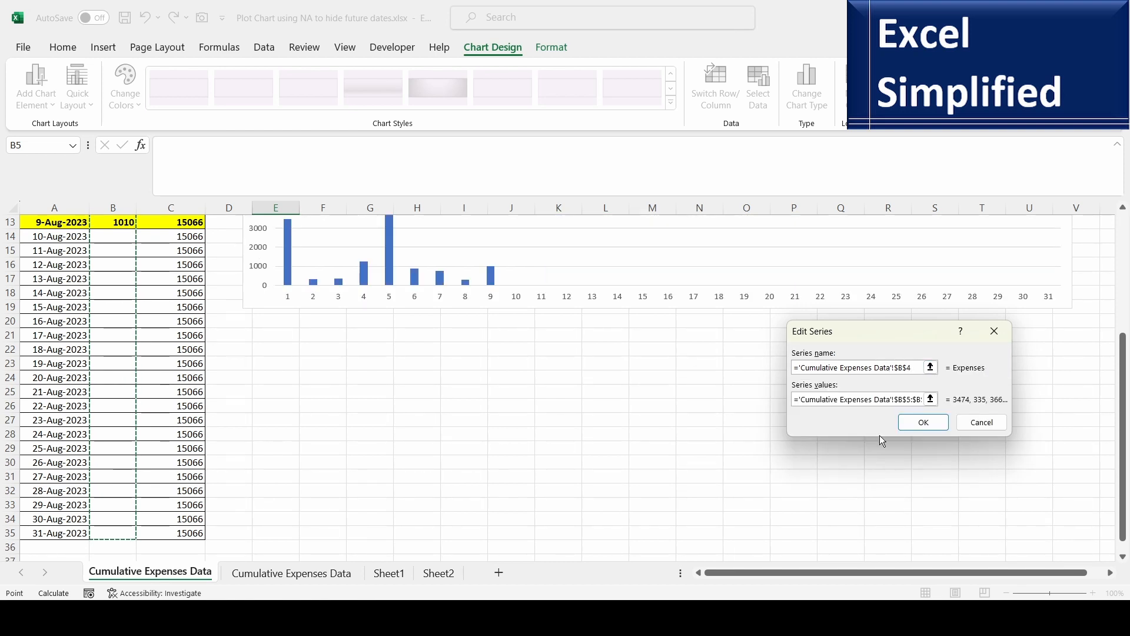
left_click(922, 422)
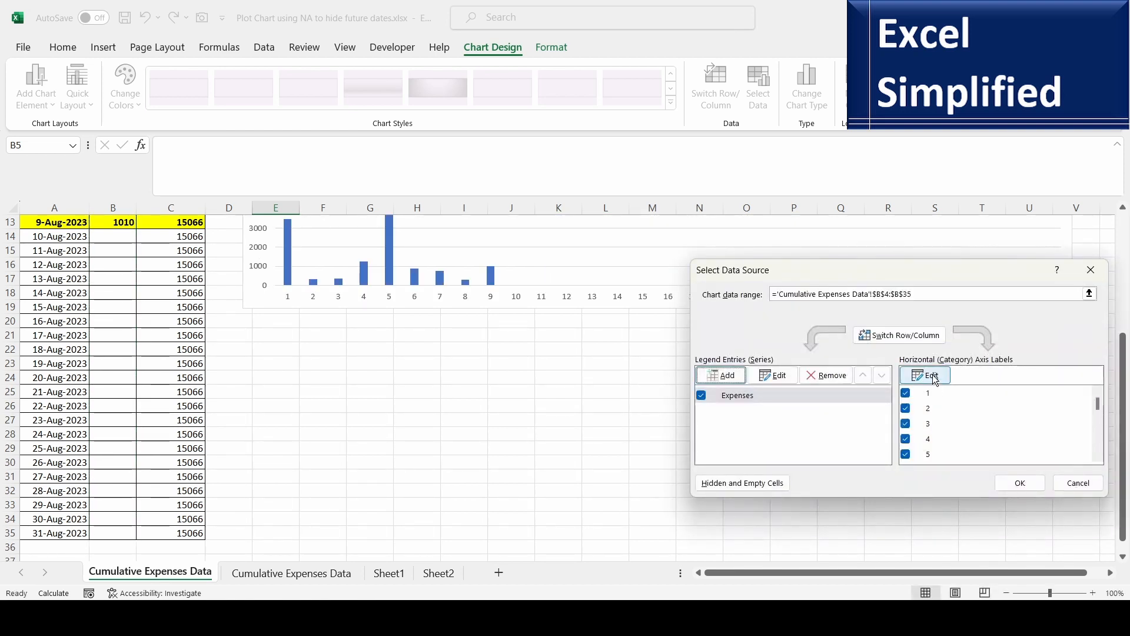
left_click(930, 375)
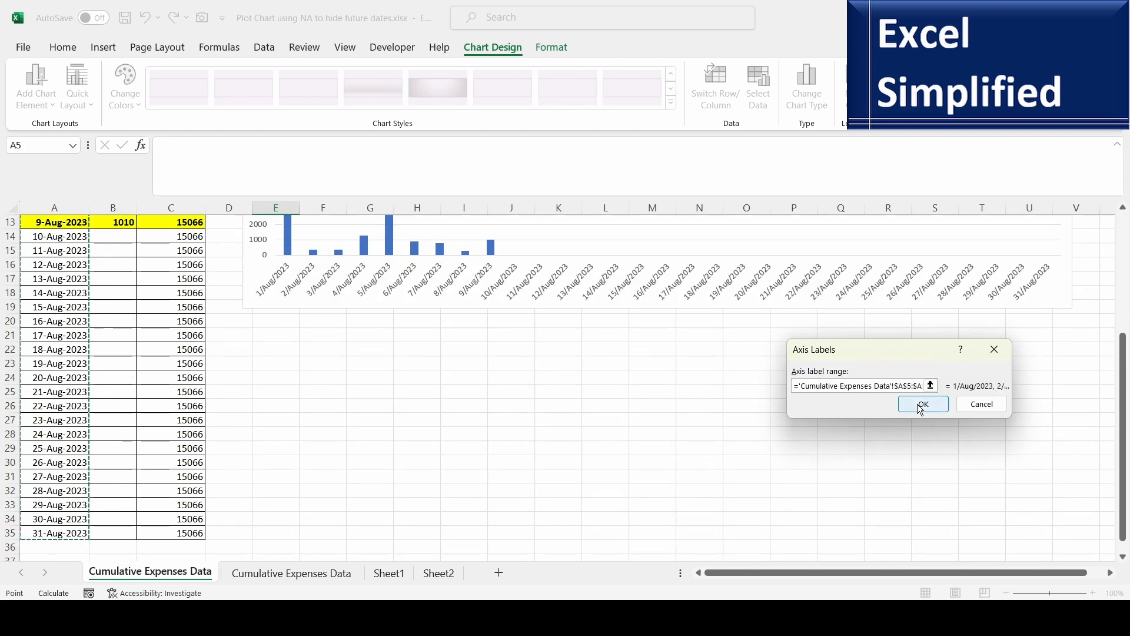
Confirm A5:A35 axis labels and add Cumulative Expenses from C4 with values C5:C35.
left_click(923, 404)
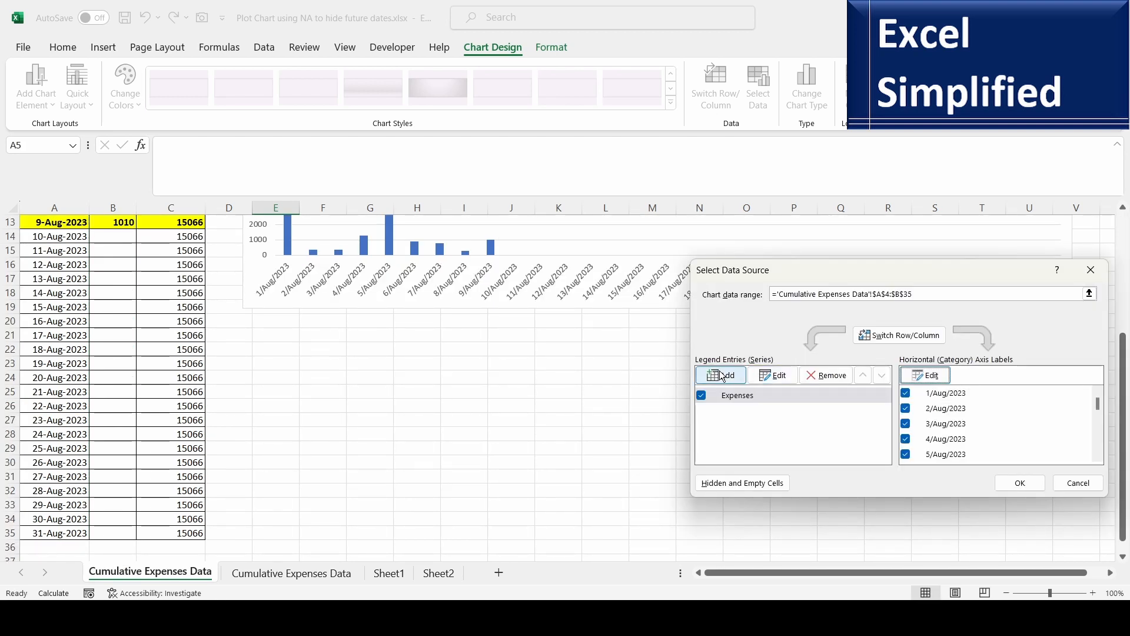
left_click(721, 375)
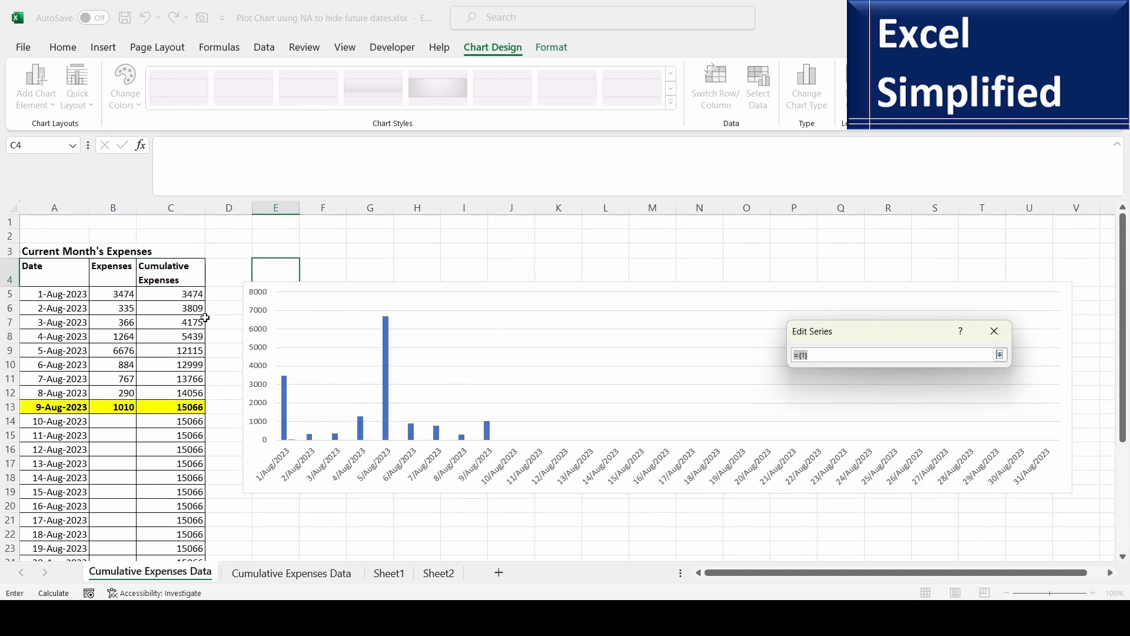
left_click_drag(171, 293, 170, 421)
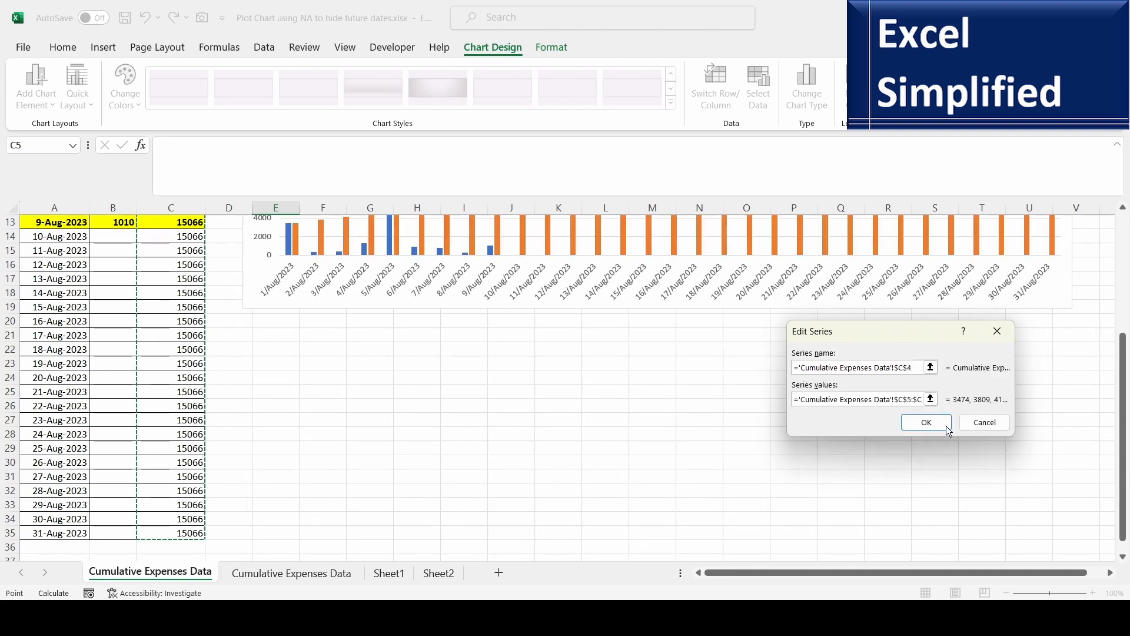
left_click(926, 421)
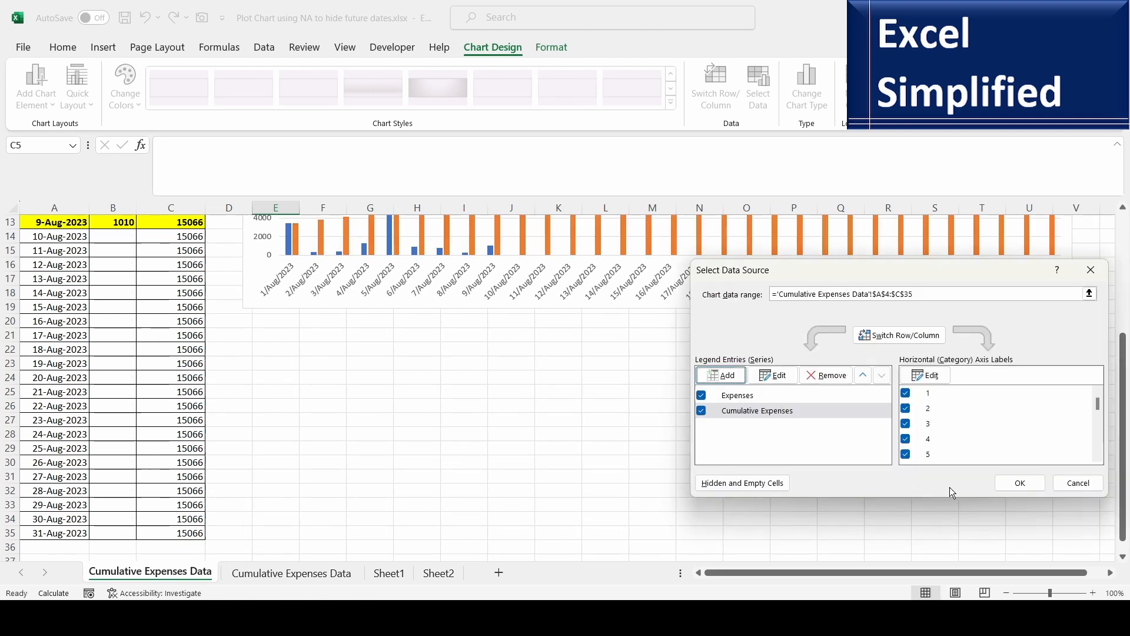
Reconfirm the August date axis labels and review both series' labels.
left_click(931, 374)
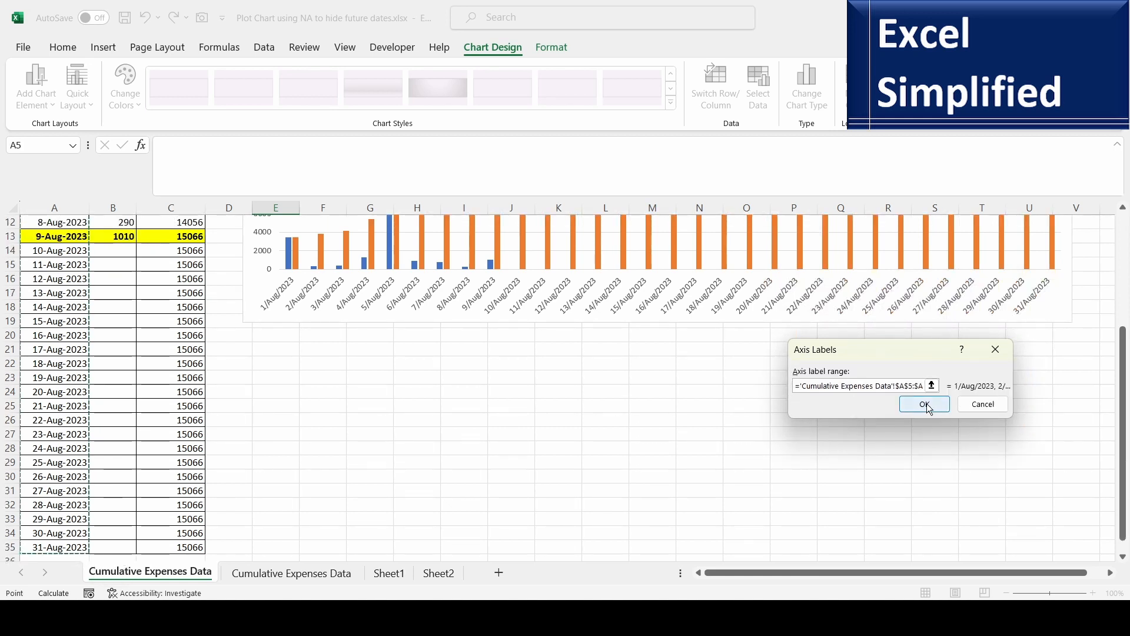
left_click(925, 404)
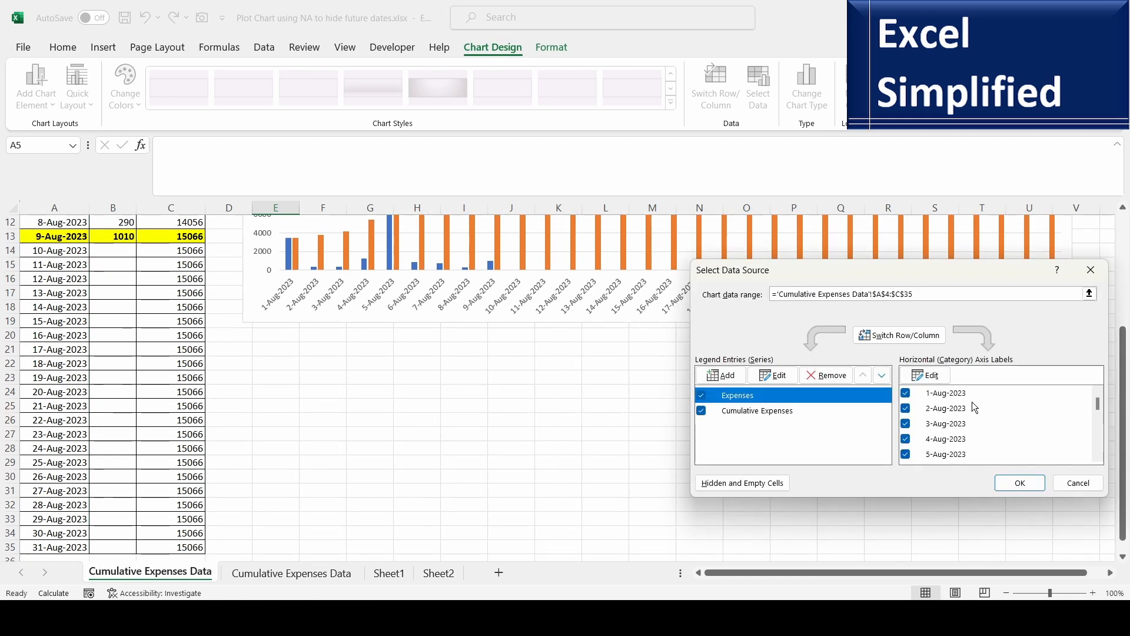
left_click(757, 410)
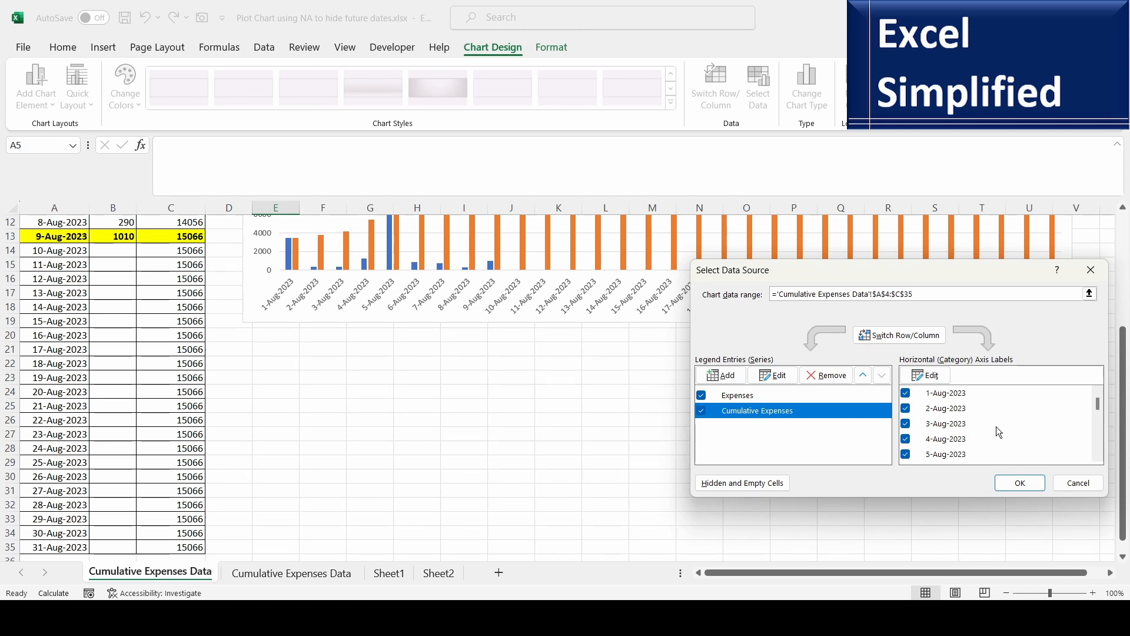
left_click(1019, 482)
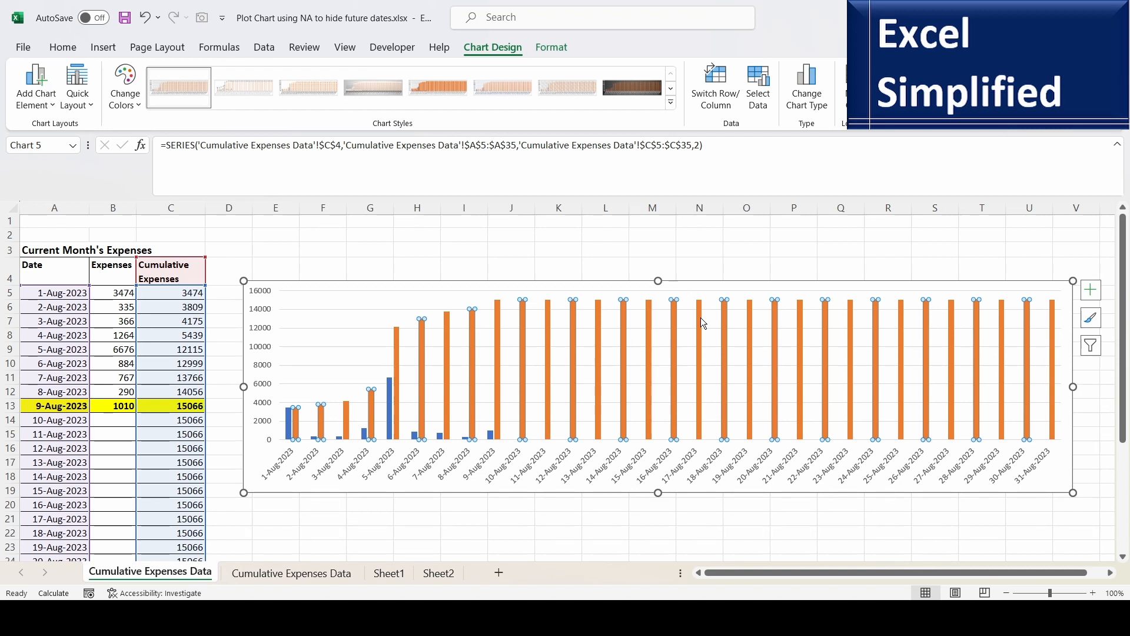
Make a custom Combo chart with Cumulative Expenses plotted as a Line.
left_click(806, 84)
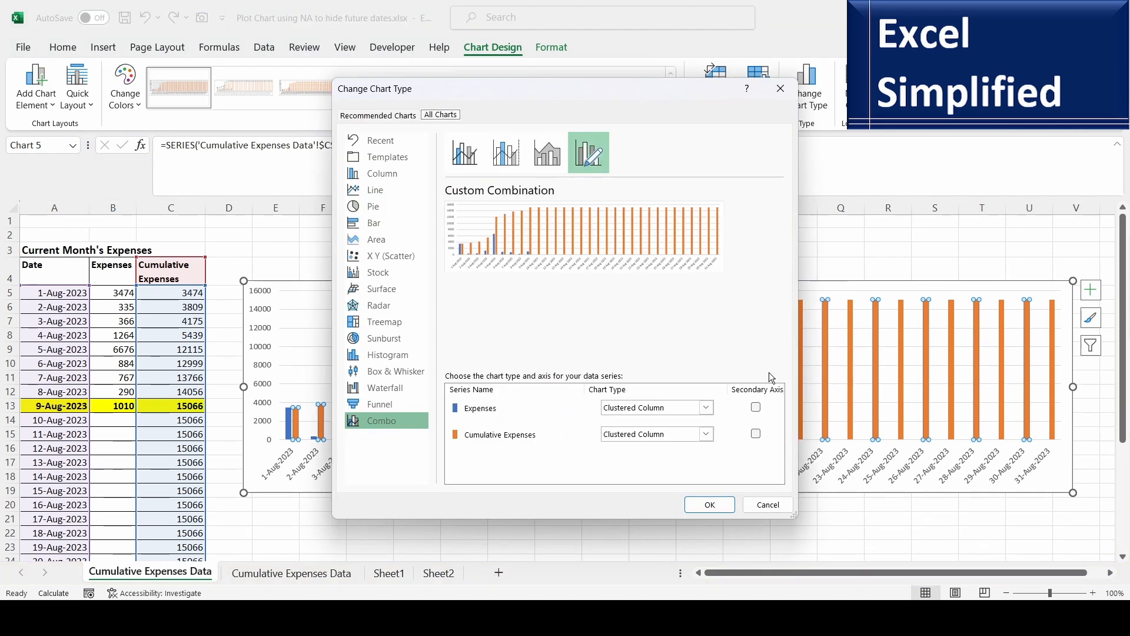
left_click(704, 433)
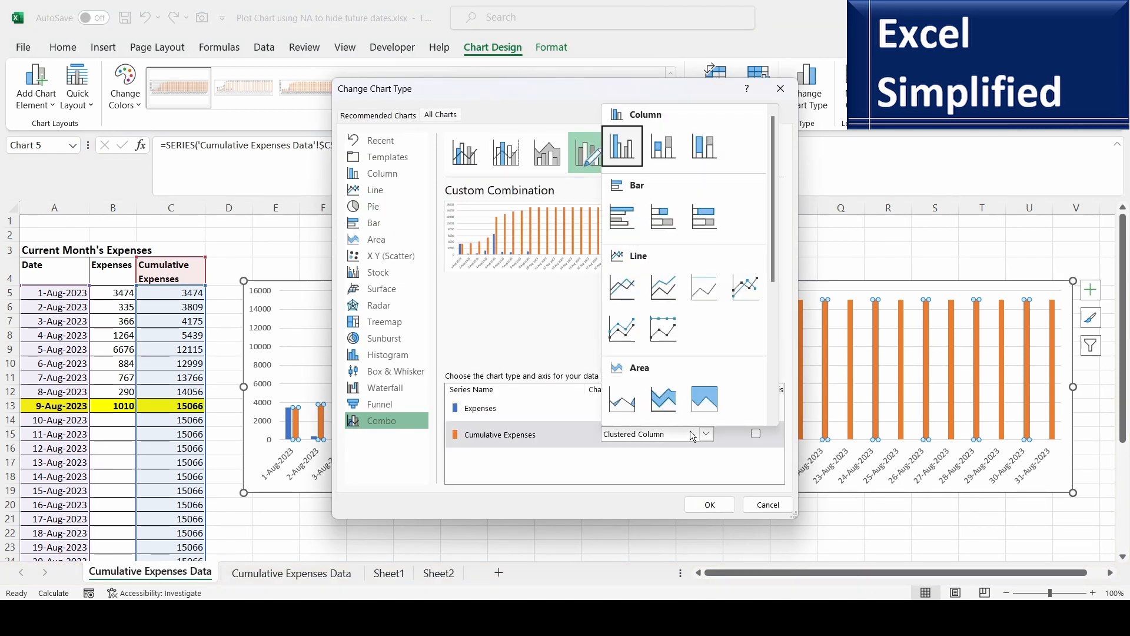
left_click(708, 504)
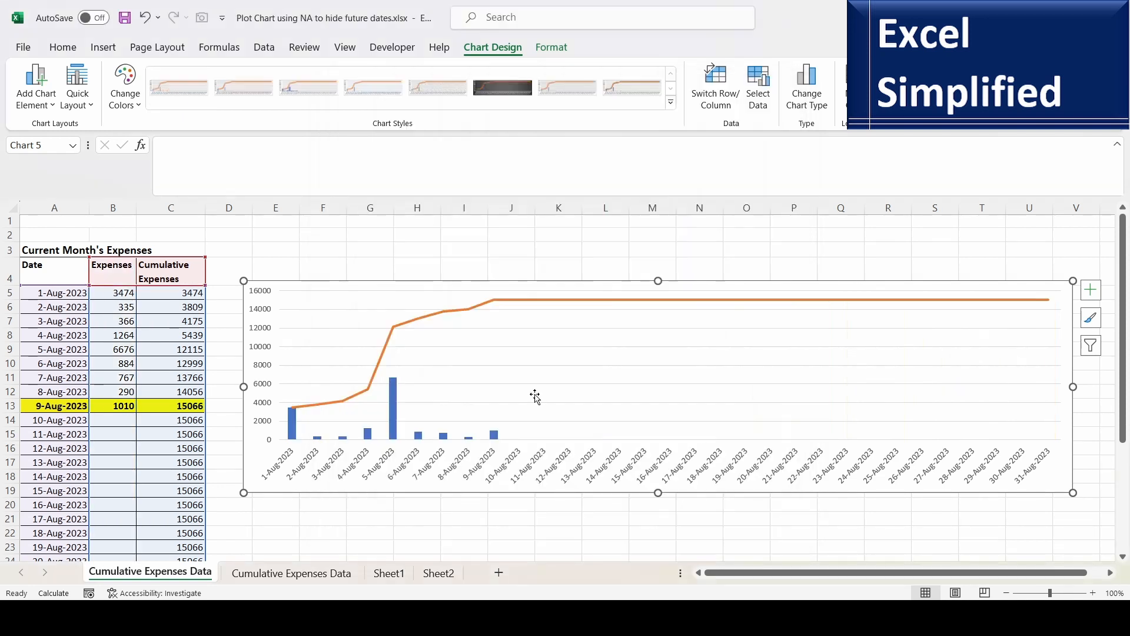
mouse_move(819, 436)
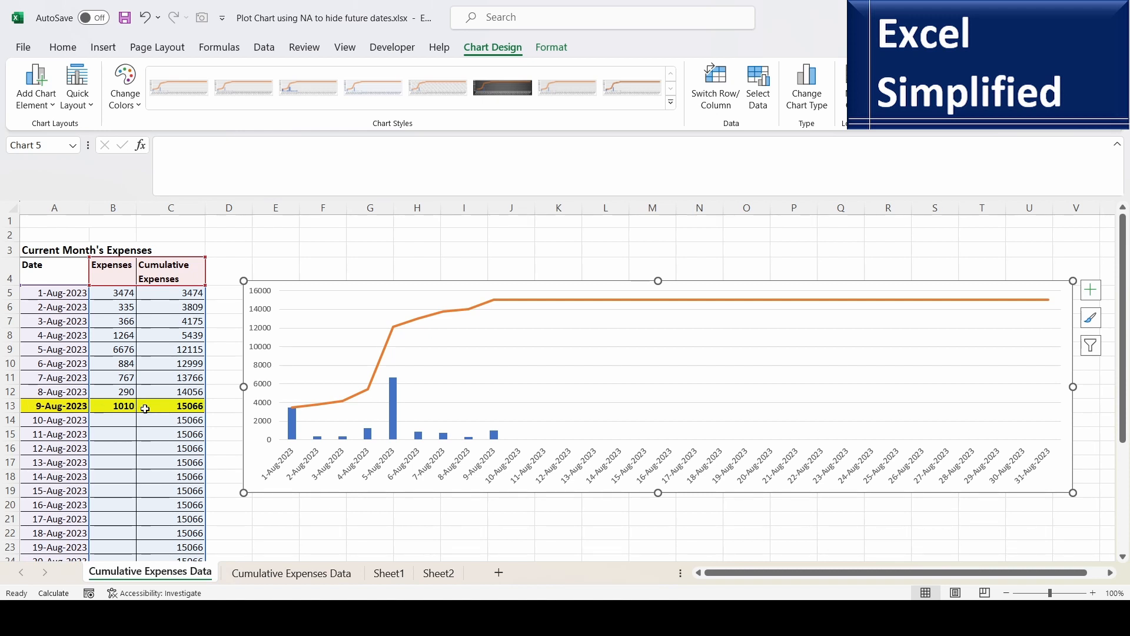
Insert a new column B and enter =IF(A5>TODAY(),NA(),A5) in B5.
left_click(113, 222)
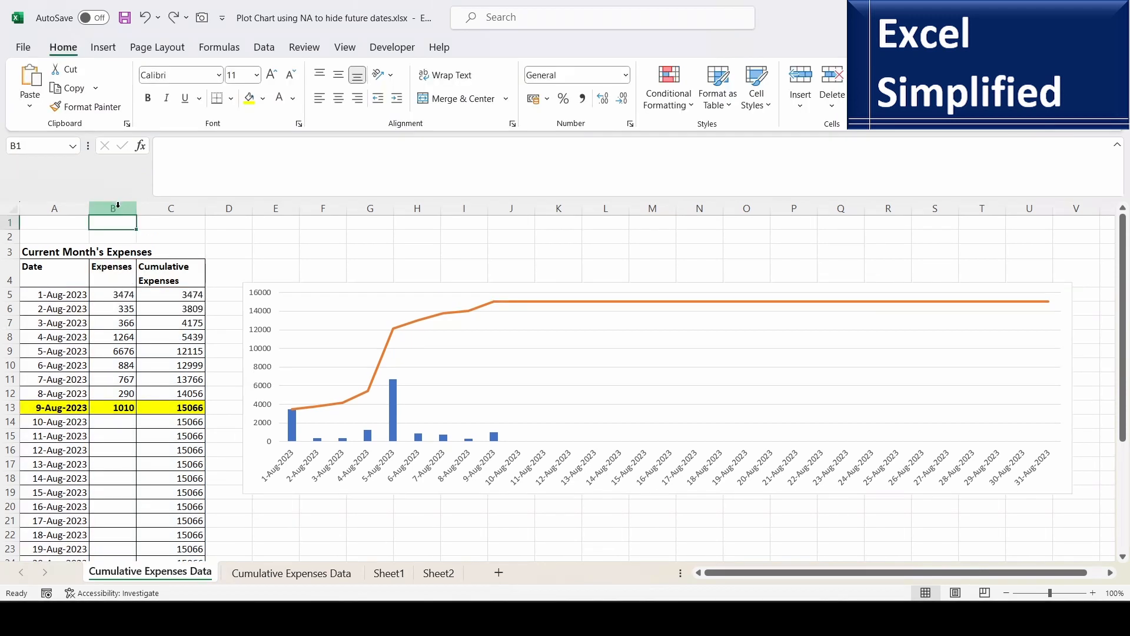
right_click(113, 208)
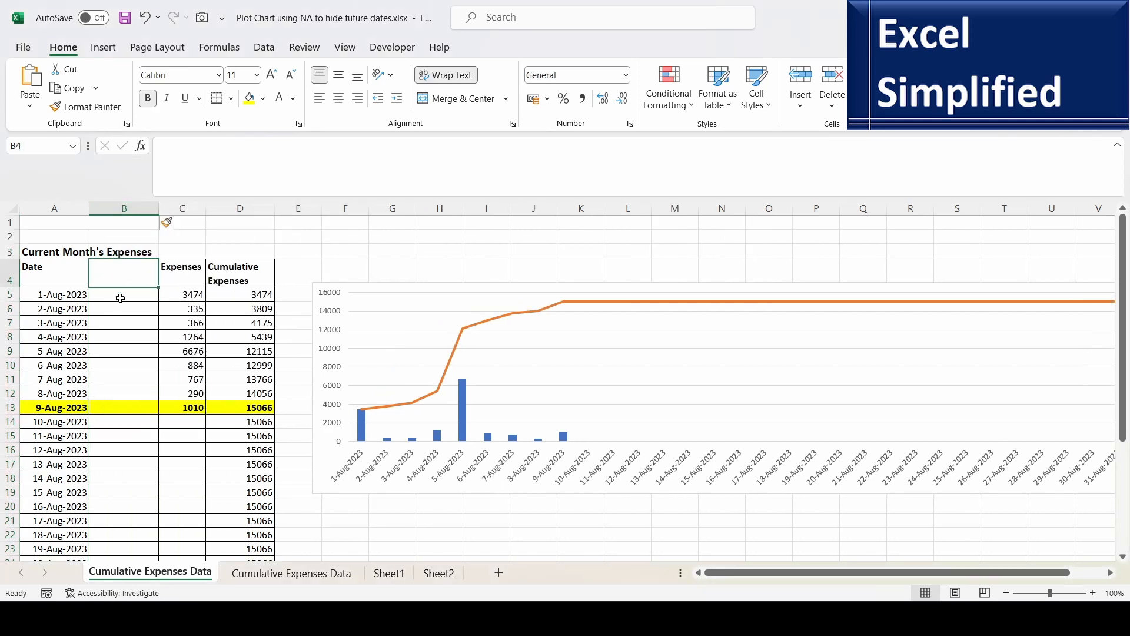
left_click(123, 295)
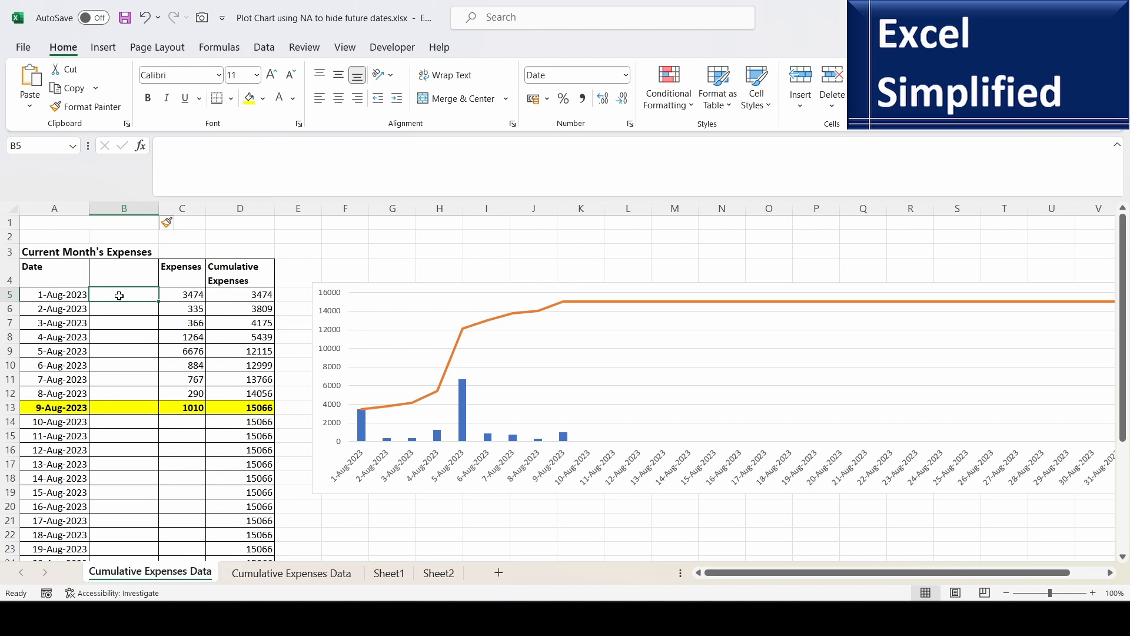
type("=")
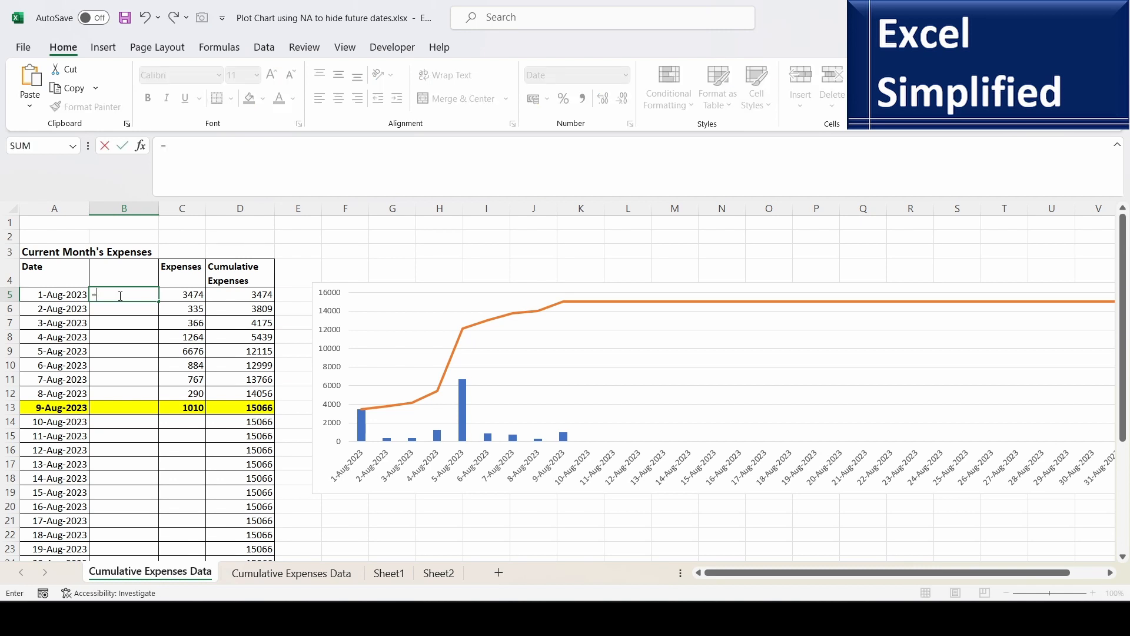
type("IF(A5>TODAY(),NA(),A5)")
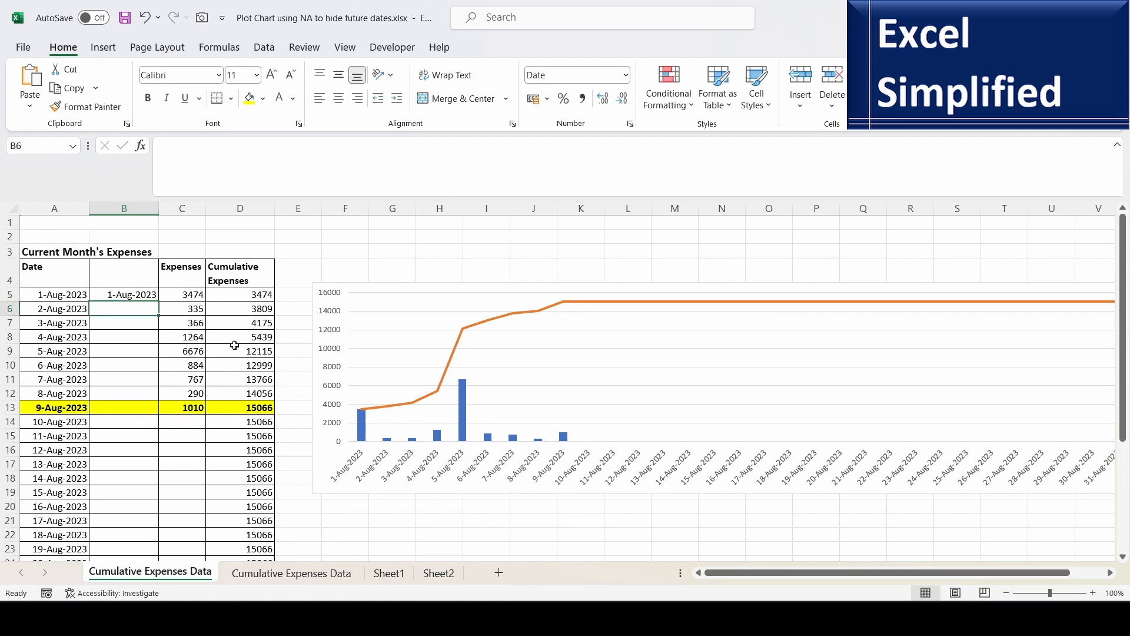
Fill the helper formula down to B35 and verify #N/A for 10 August.
left_click_drag(124, 295, 125, 548)
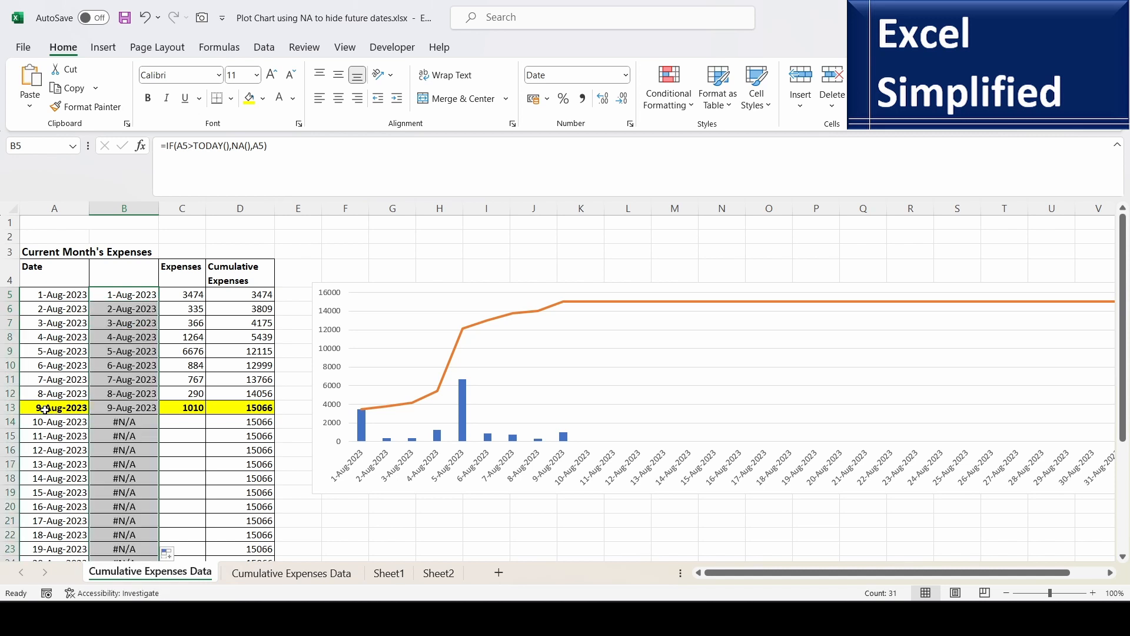
left_click(54, 422)
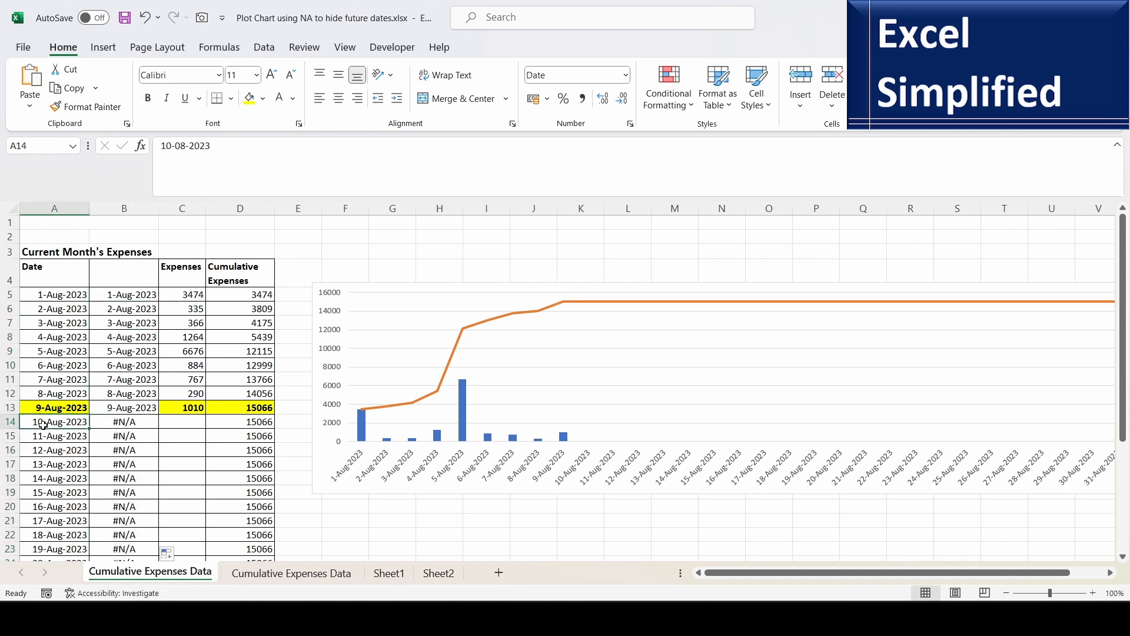
left_click(124, 422)
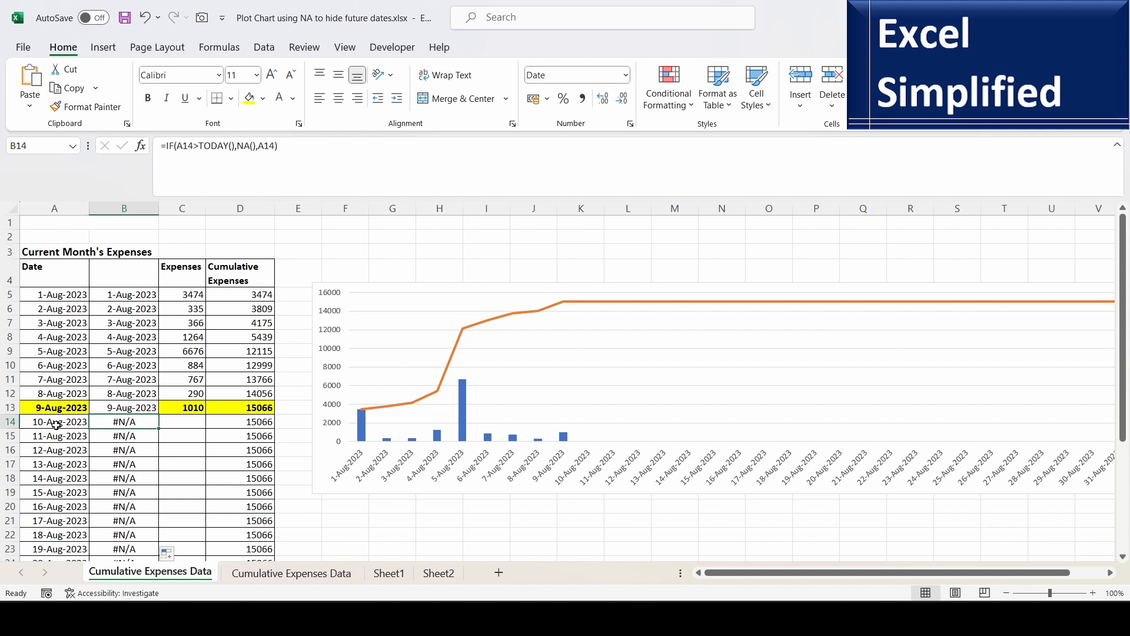
mouse_move(137, 431)
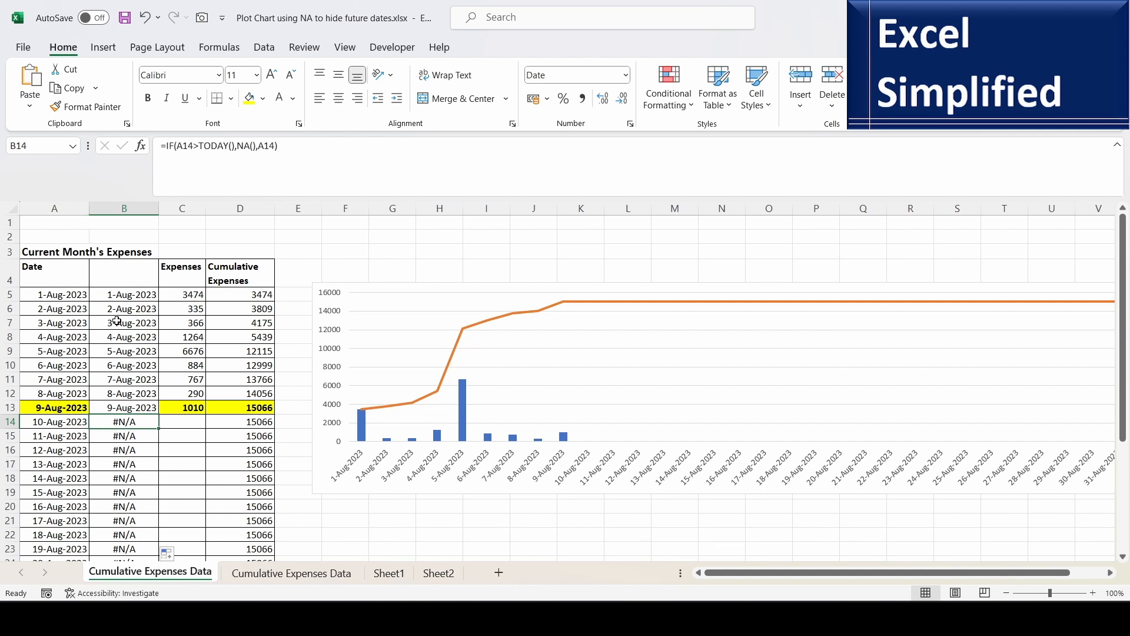
mouse_move(664, 322)
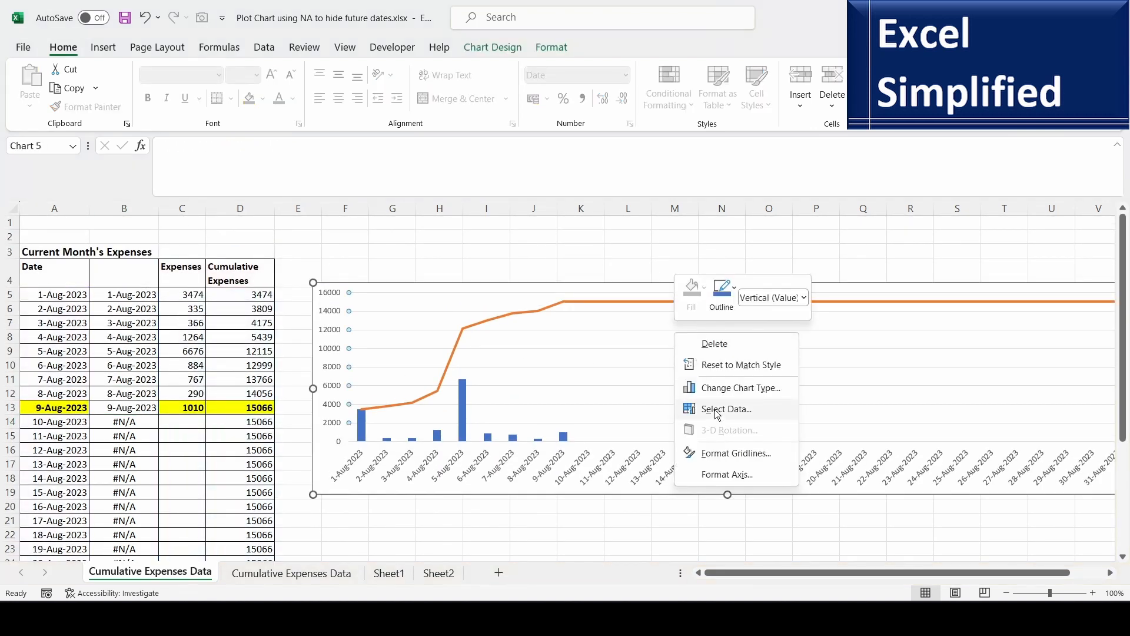
Set the chart's horizontal axis labels to the helper range B5:B35.
left_click(726, 408)
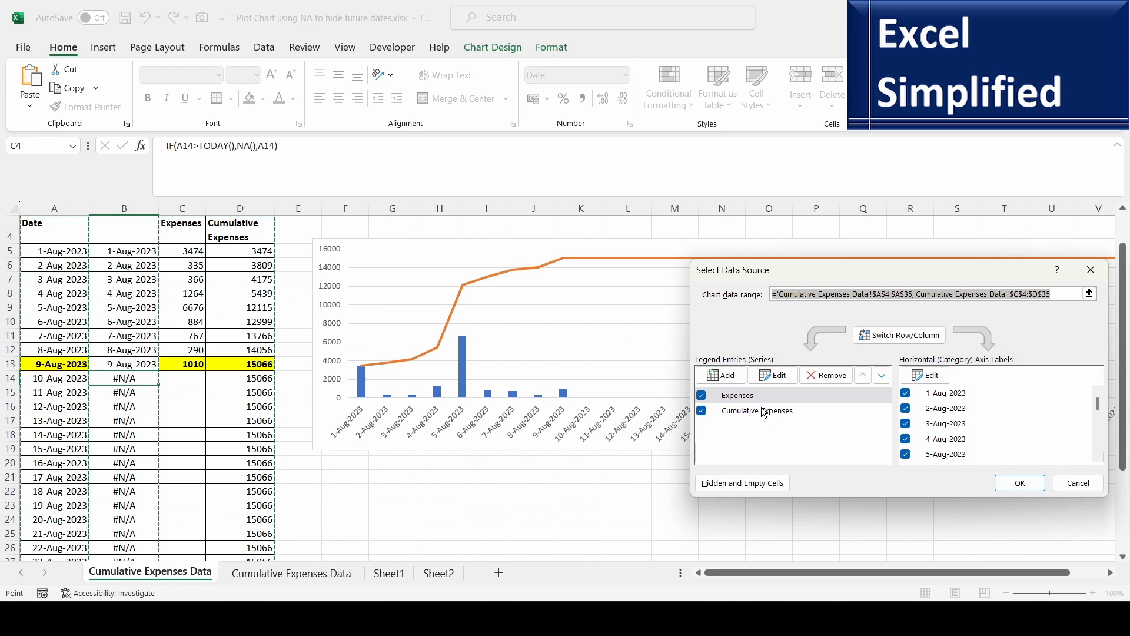
left_click(738, 395)
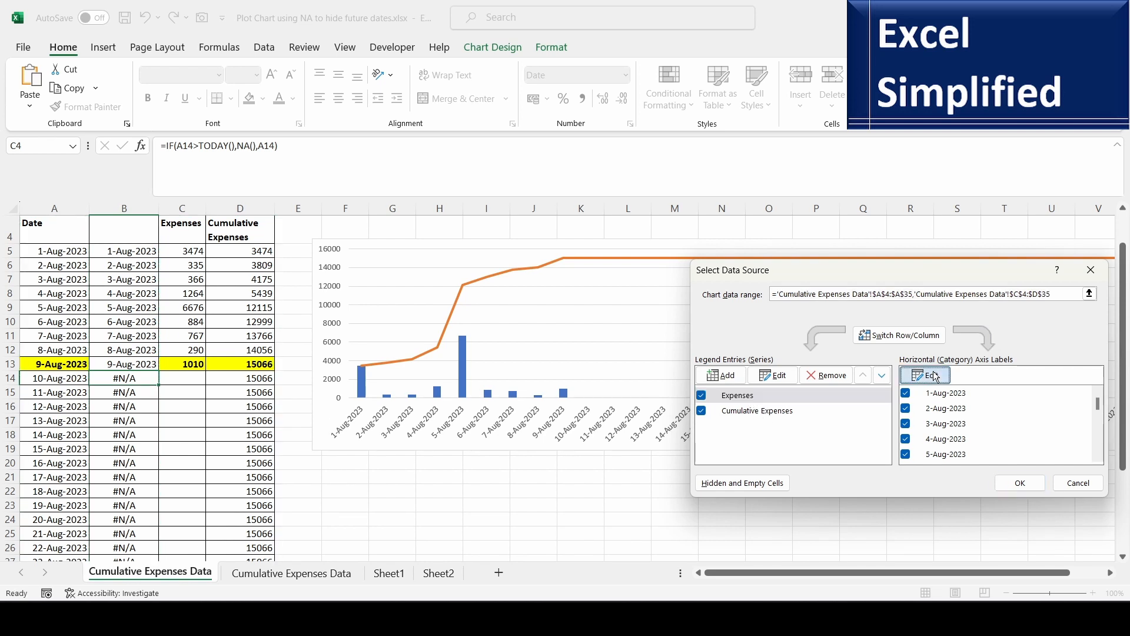
left_click(925, 375)
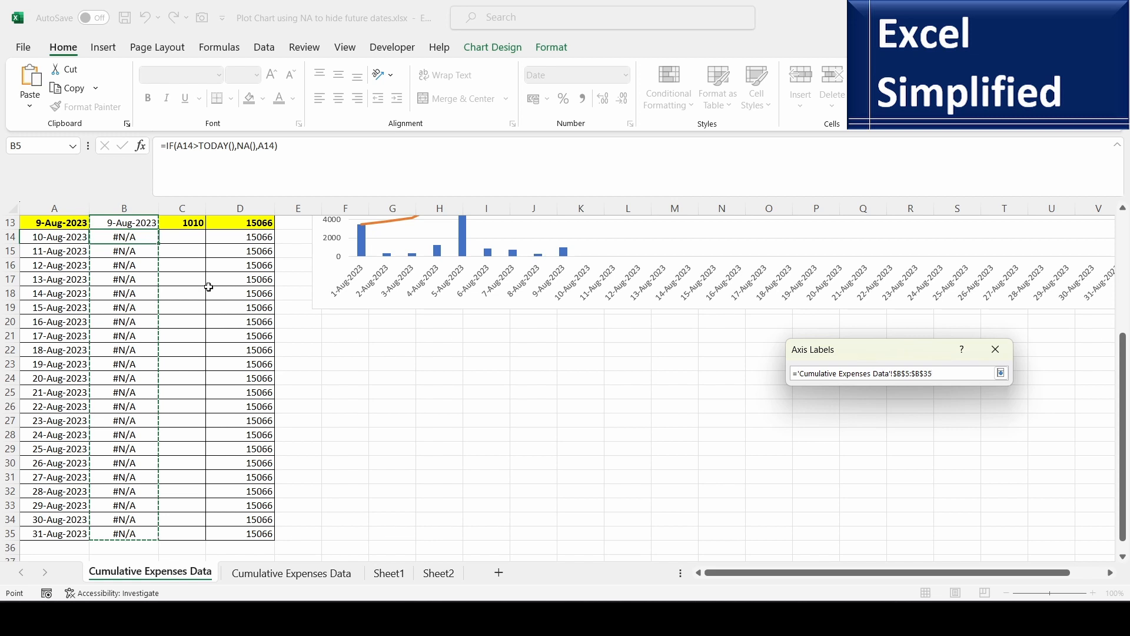
mouse_move(122, 340)
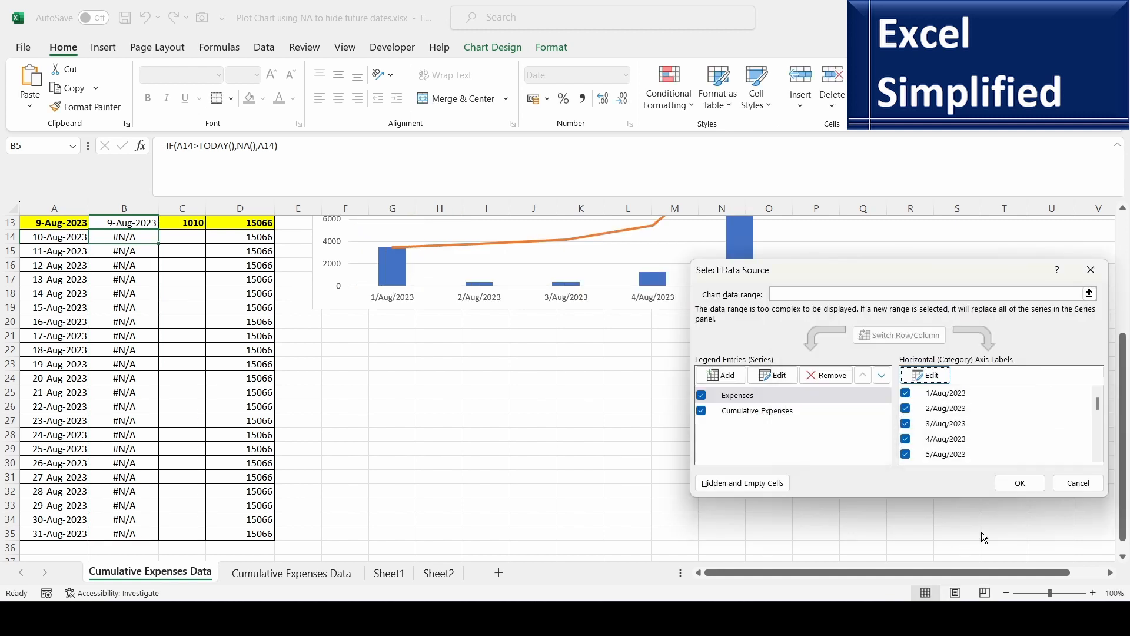
left_click(1019, 482)
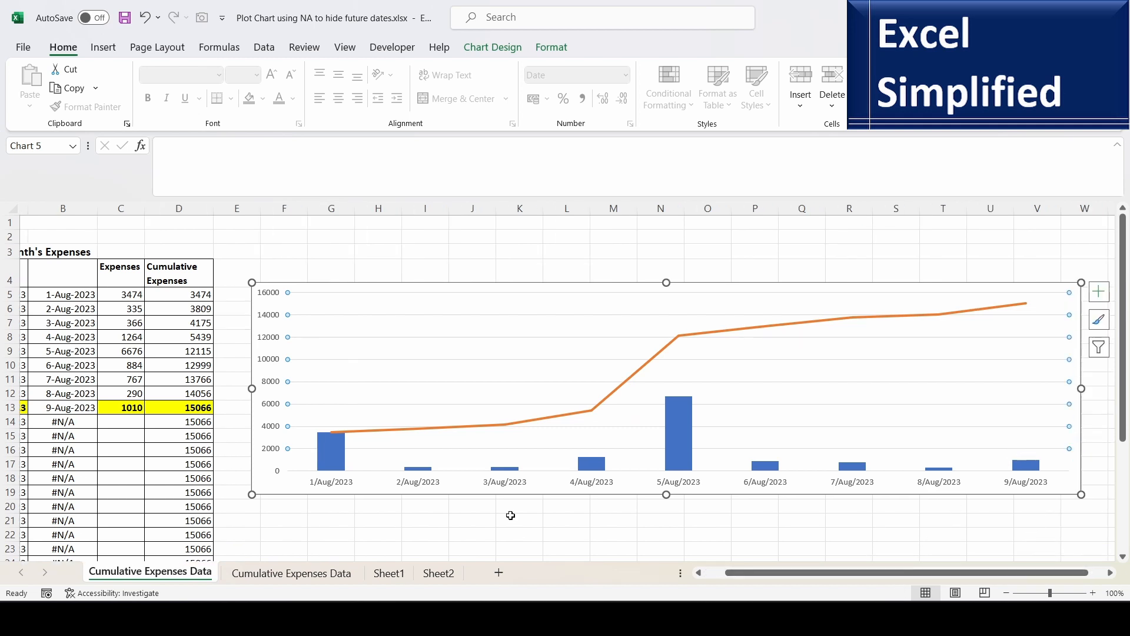
mouse_move(1025, 299)
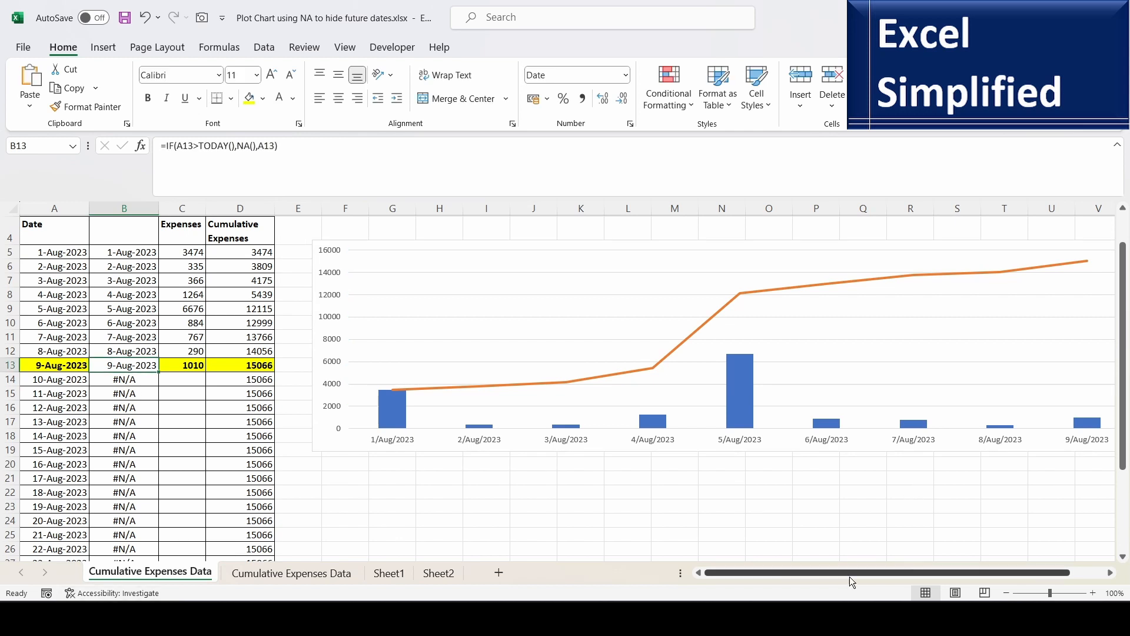
left_click_drag(855, 571, 828, 572)
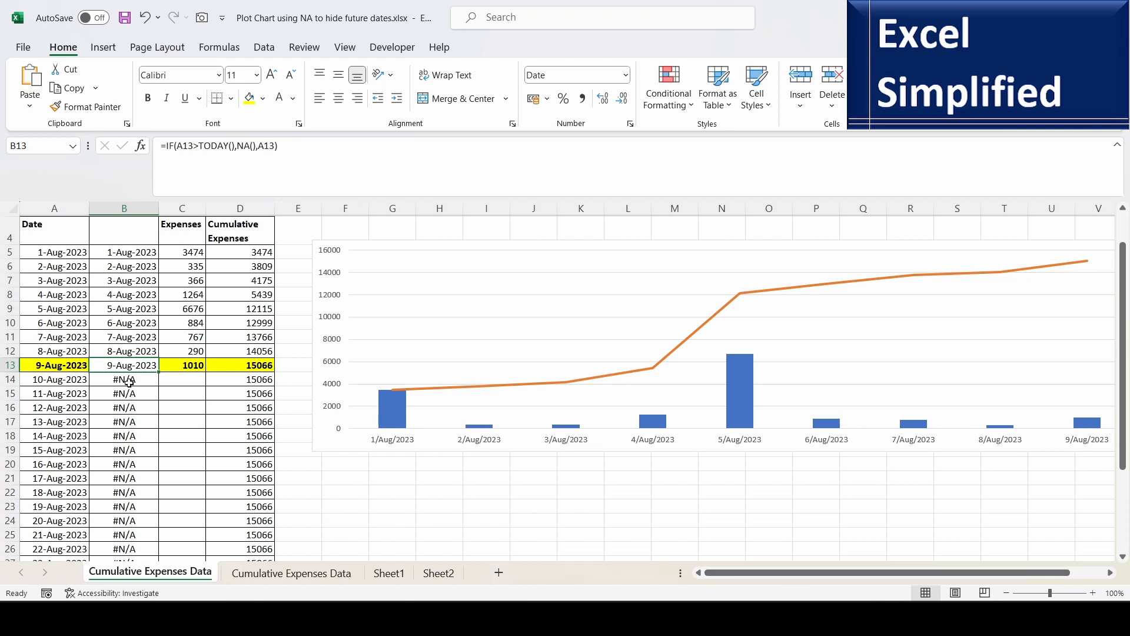
left_click(124, 379)
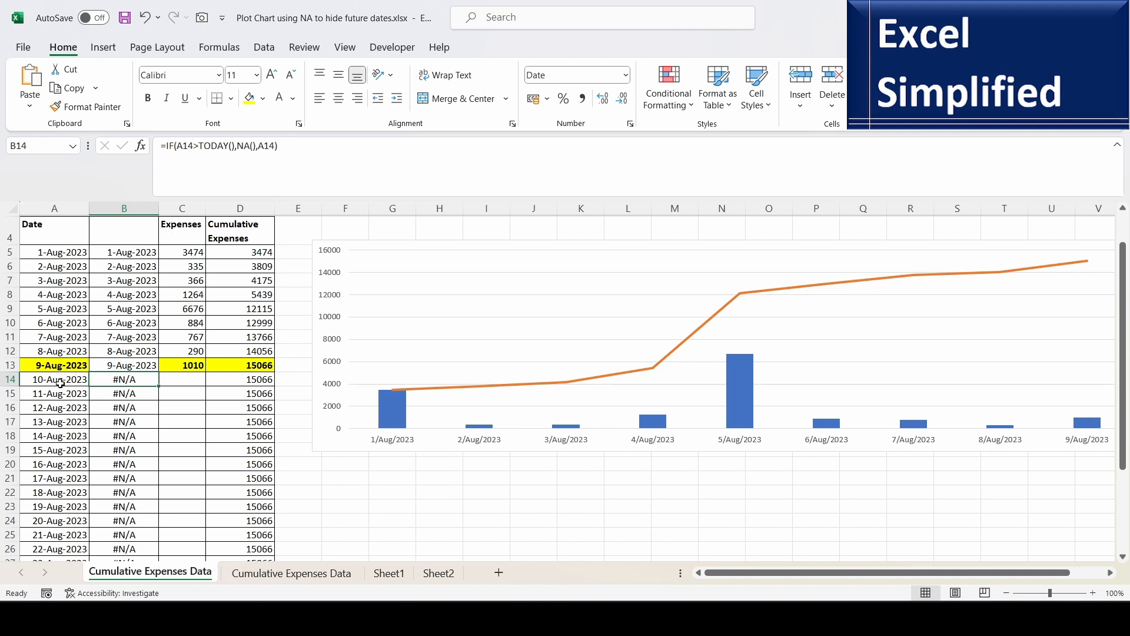
left_click(54, 380)
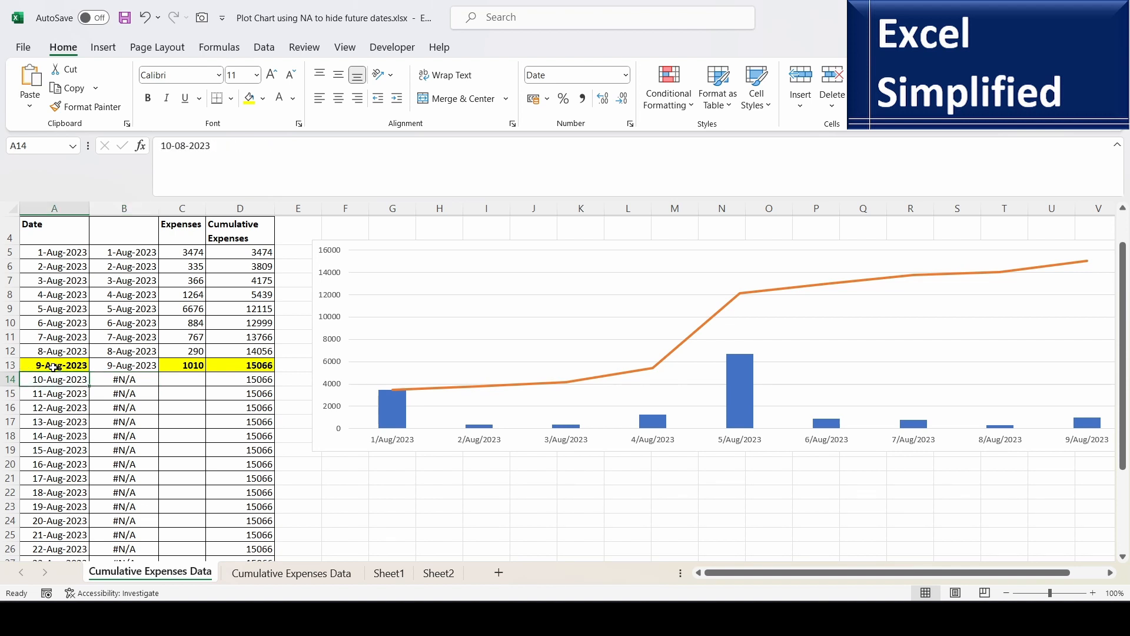
left_click_drag(124, 379, 124, 393)
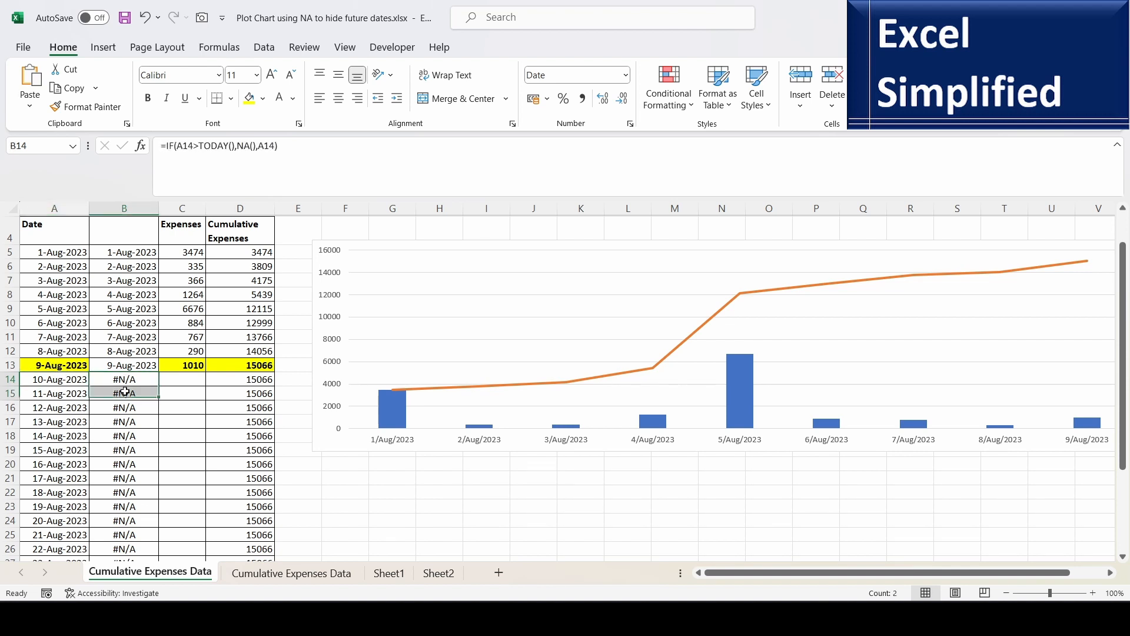
left_click_drag(123, 392, 123, 492)
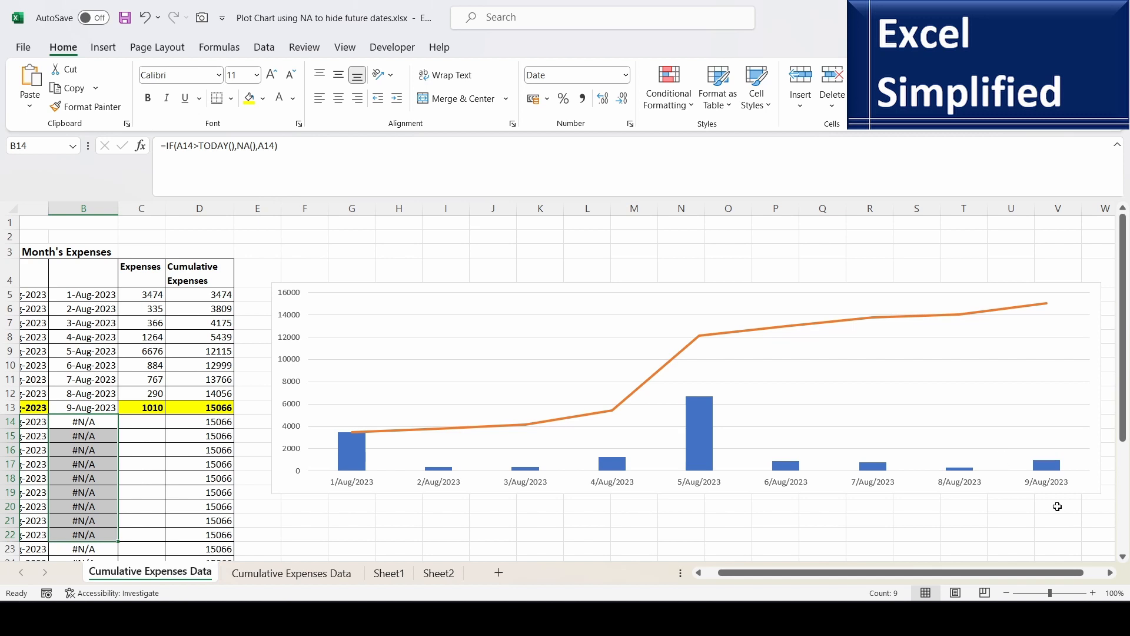
mouse_move(1051, 464)
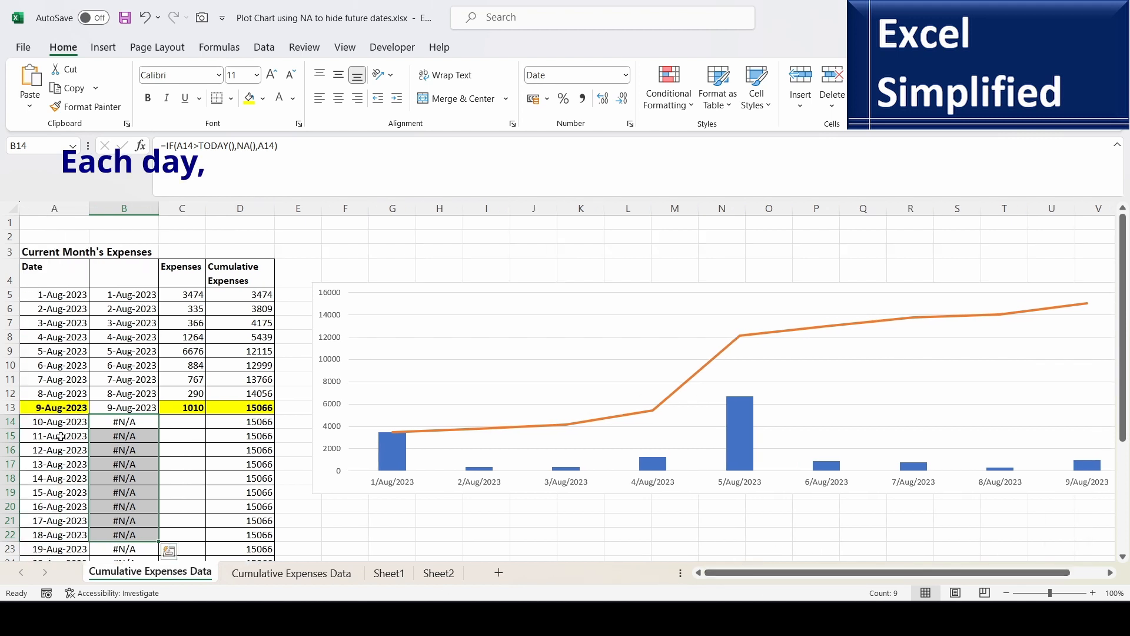
Paste the 10 and 11 August dates into the helper column and enter expenses 2100 and 1200.
left_click(55, 421)
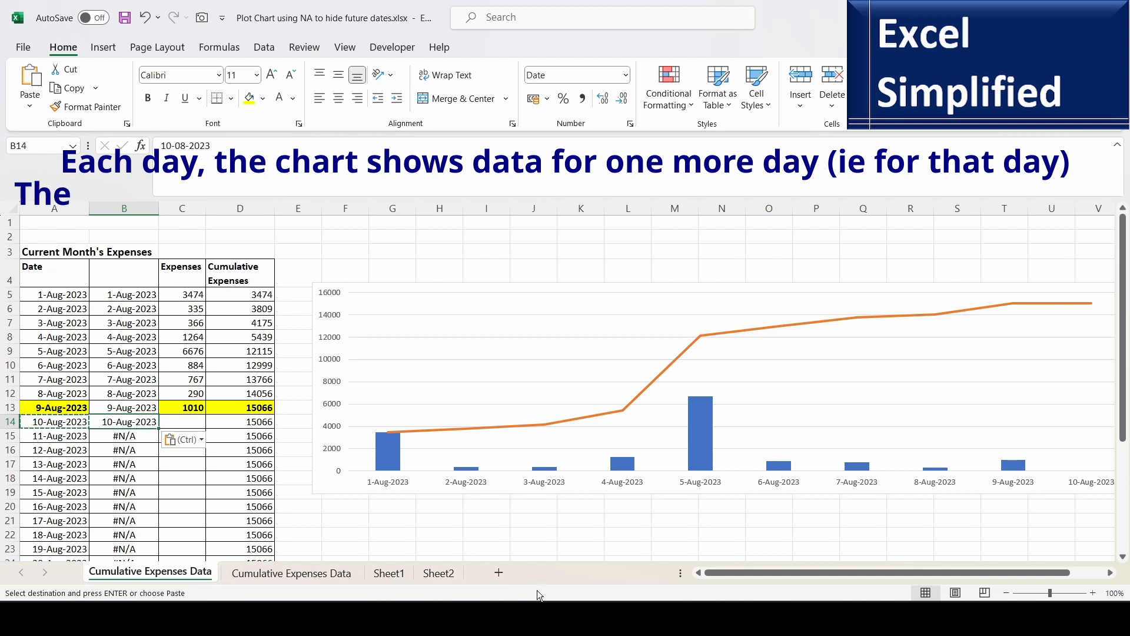
scroll("right", 3)
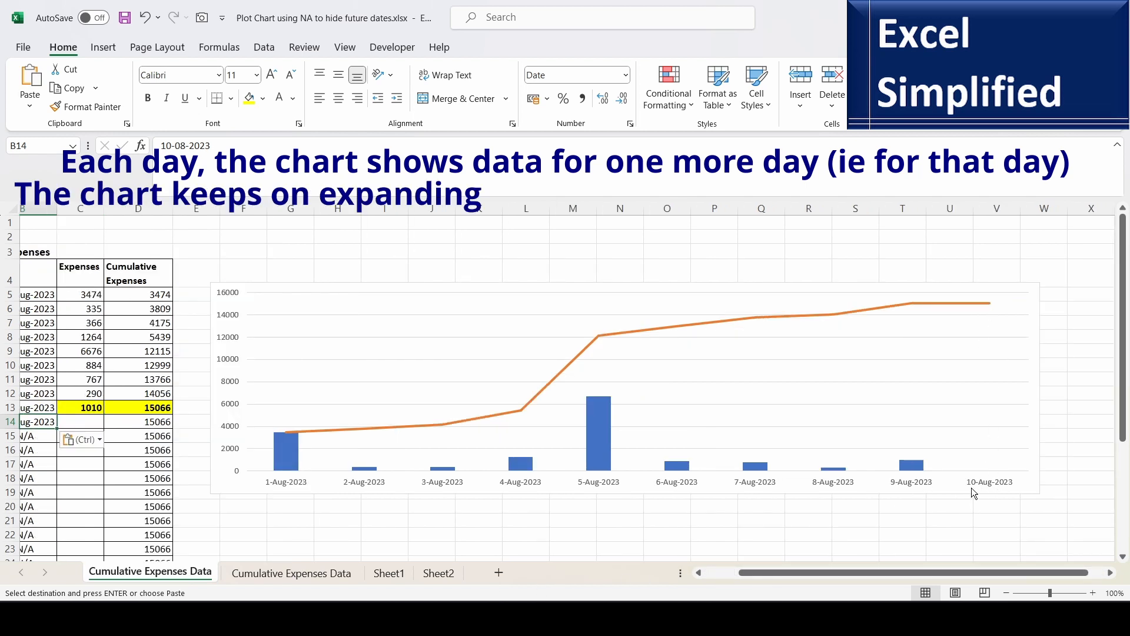
left_click(80, 421)
type("2100")
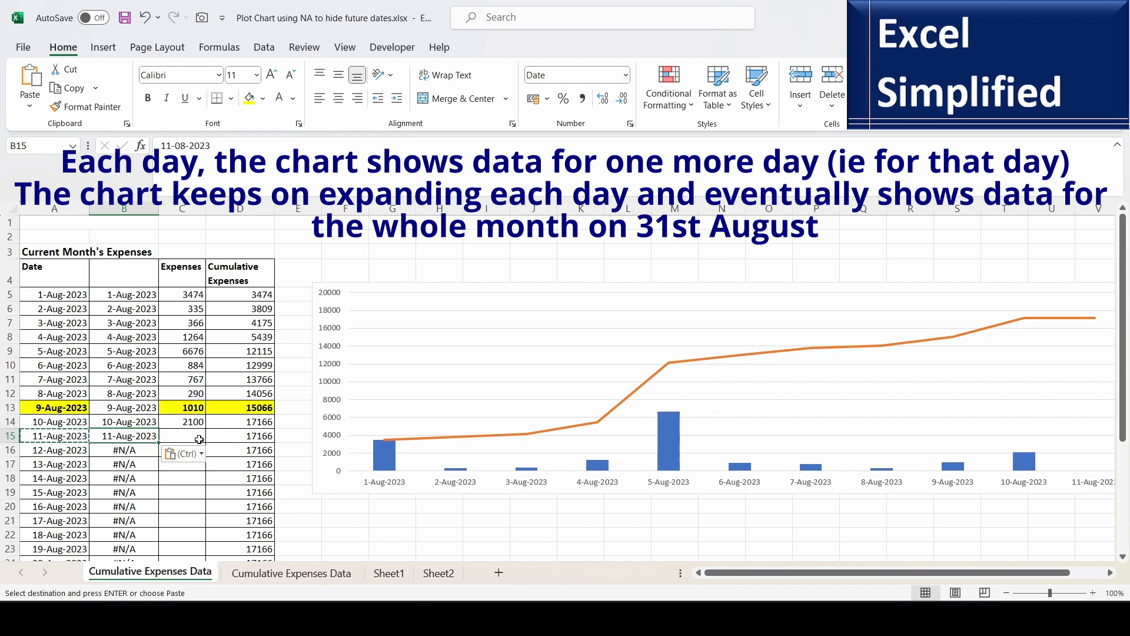
type("1200")
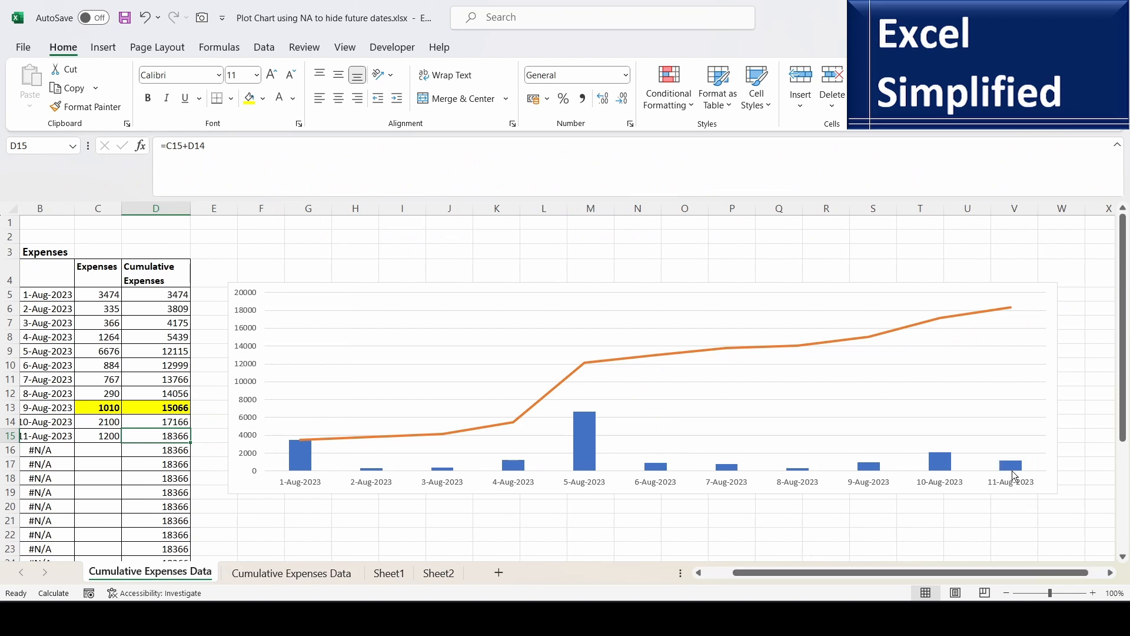
mouse_move(871, 289)
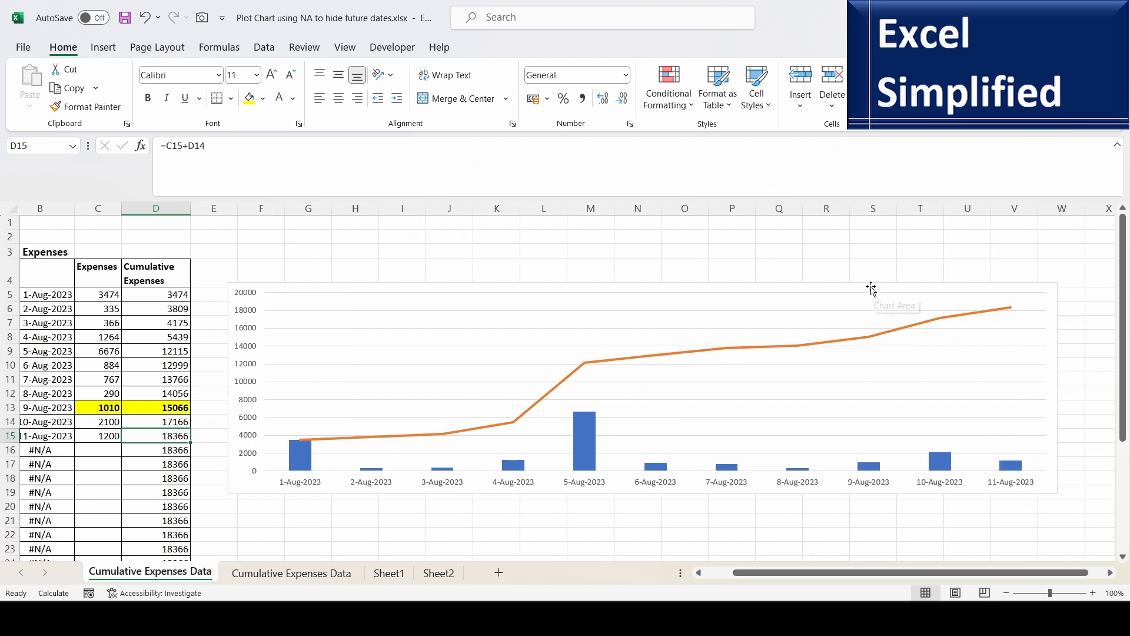